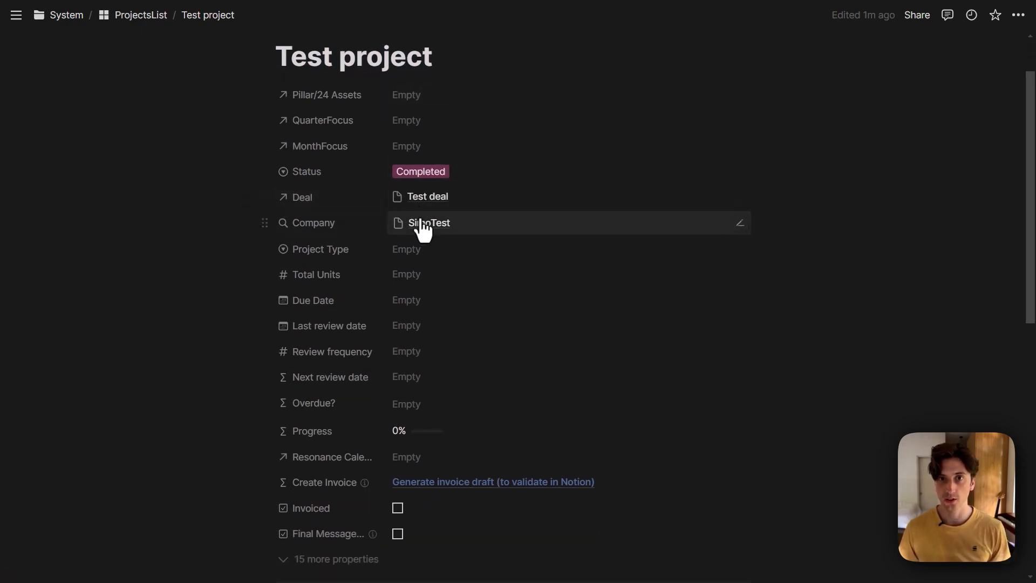
# - Fire the 'Generate invoice draft' link so a 2024-07-20 invoice links under Invoices
pyautogui.click(433, 56)
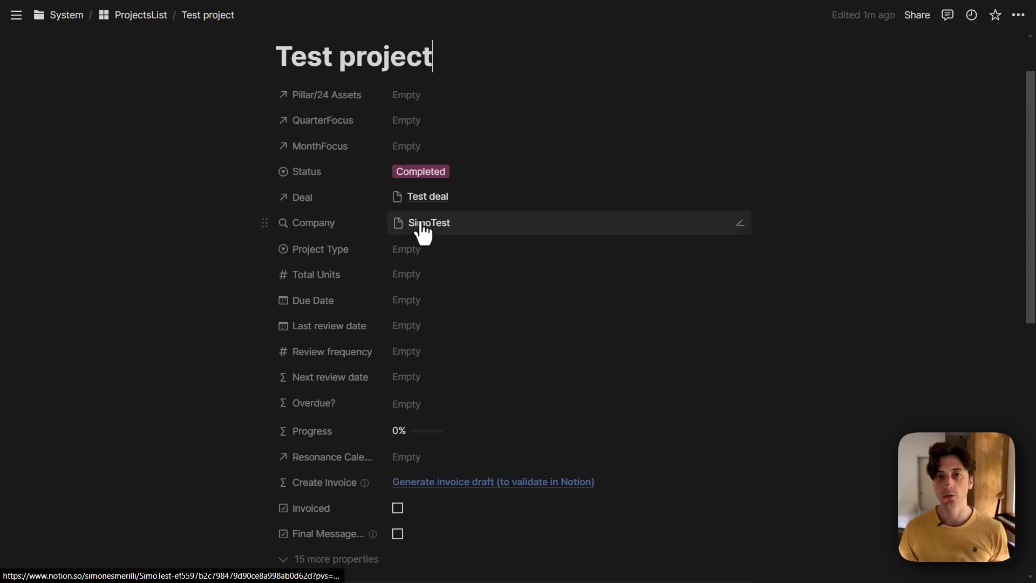
pyautogui.scroll(-3)
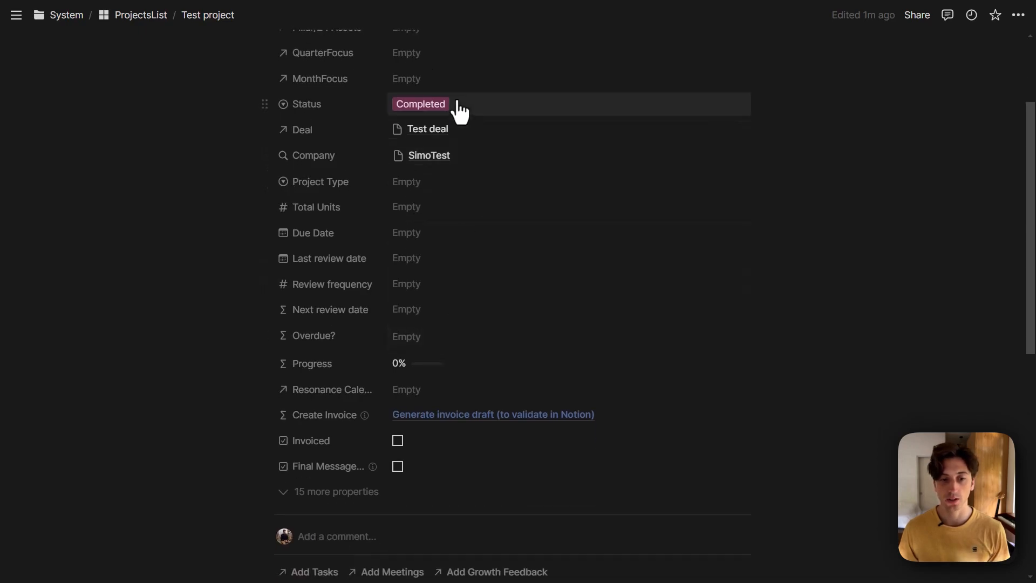
pyautogui.moveTo(415, 111)
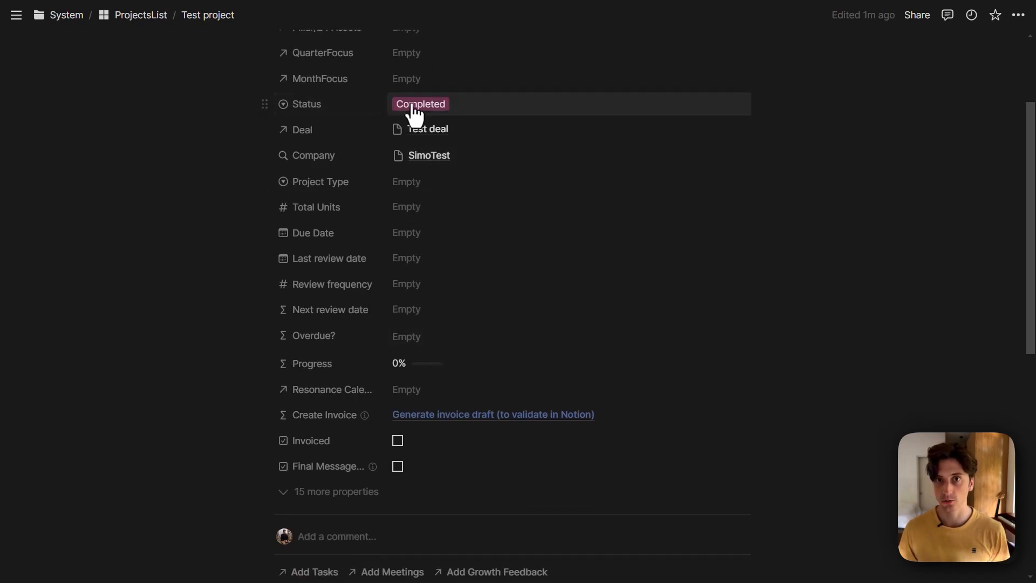
pyautogui.moveTo(454, 218)
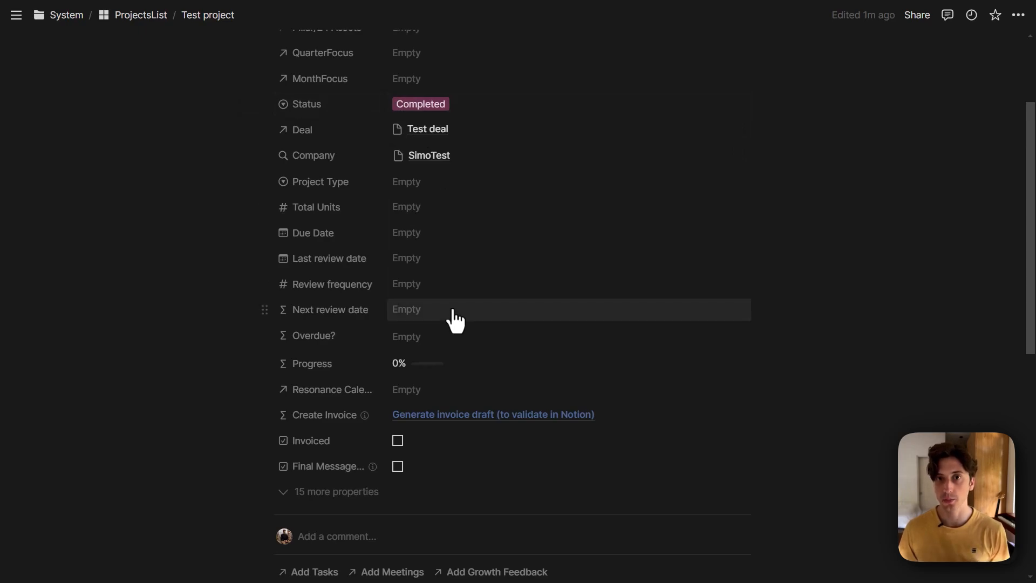
pyautogui.moveTo(456, 319)
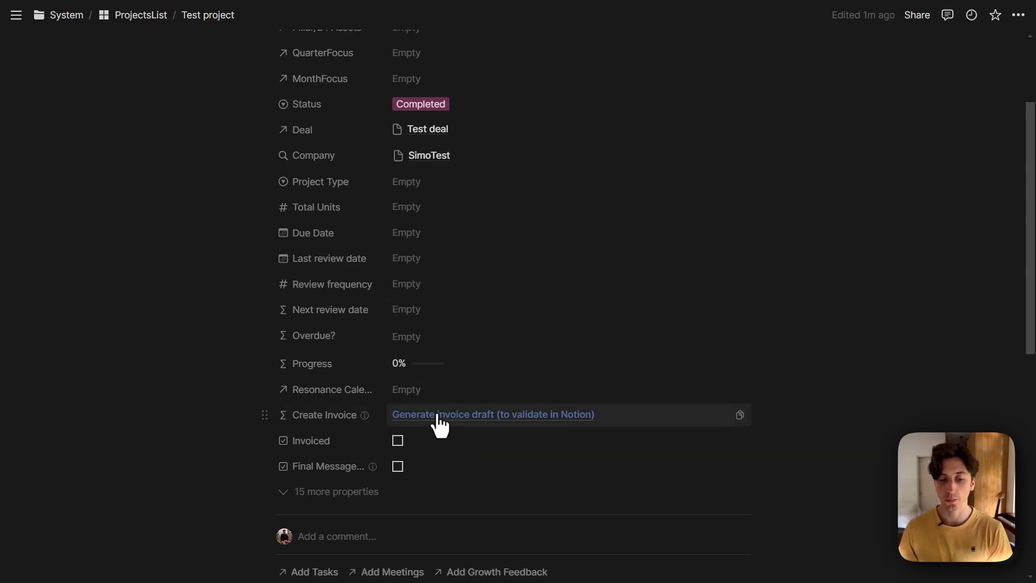
pyautogui.scroll(-3)
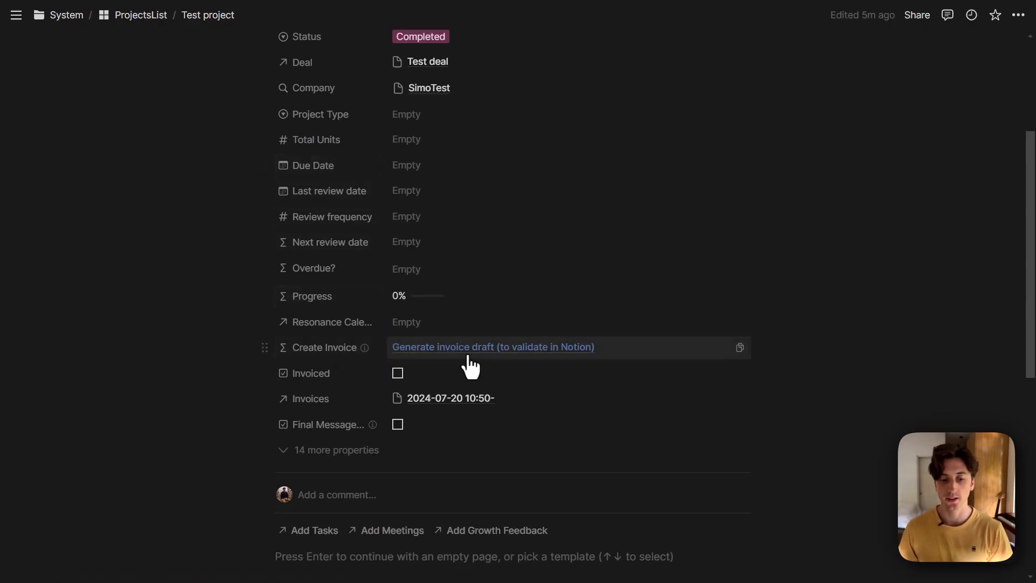
pyautogui.moveTo(430, 398)
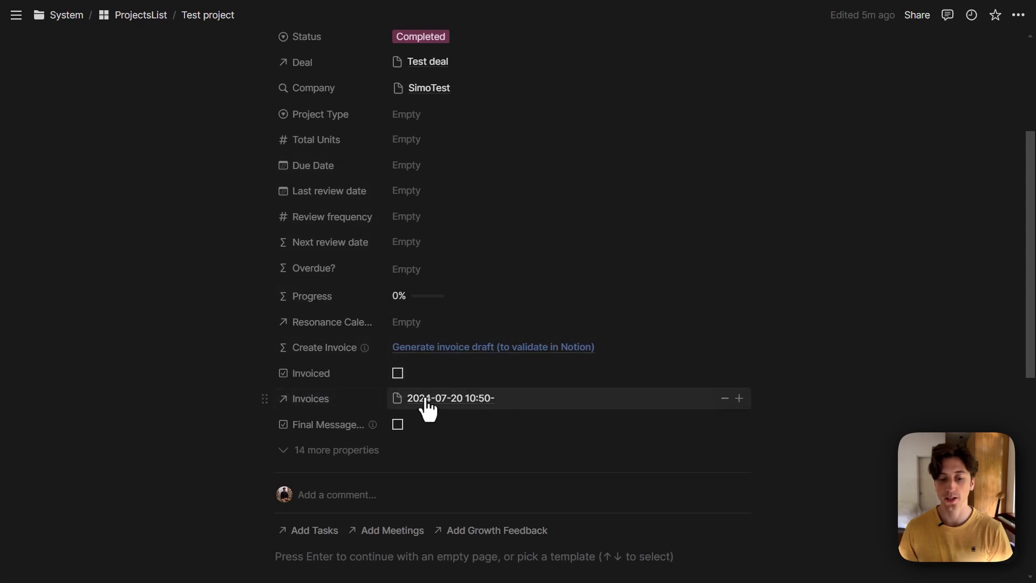
pyautogui.moveTo(324, 402)
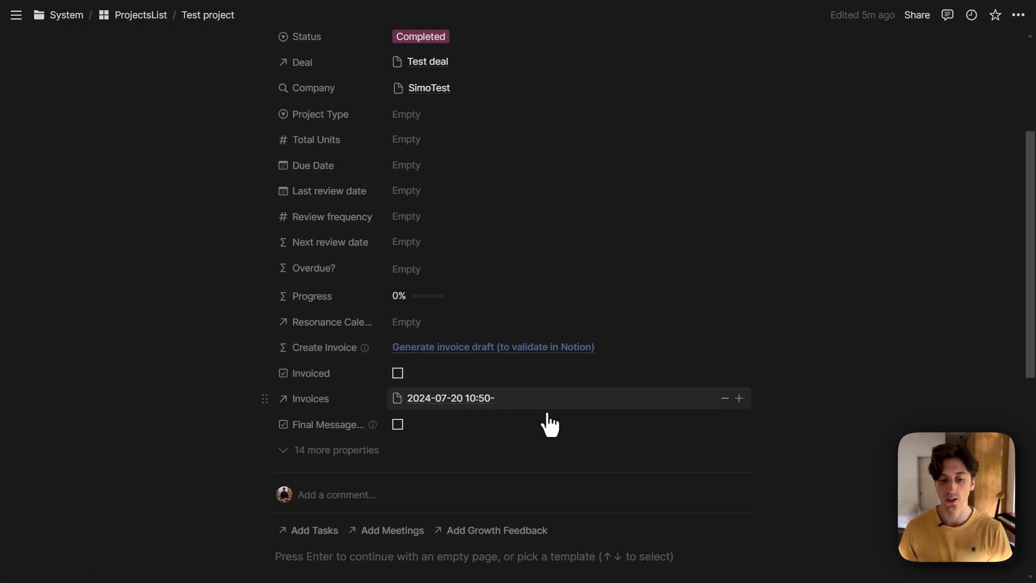
# - Fire the 2024-07-20 invoice's 'Create now' link so it gets a Stripe URL and marks the project Invoiced
pyautogui.click(452, 398)
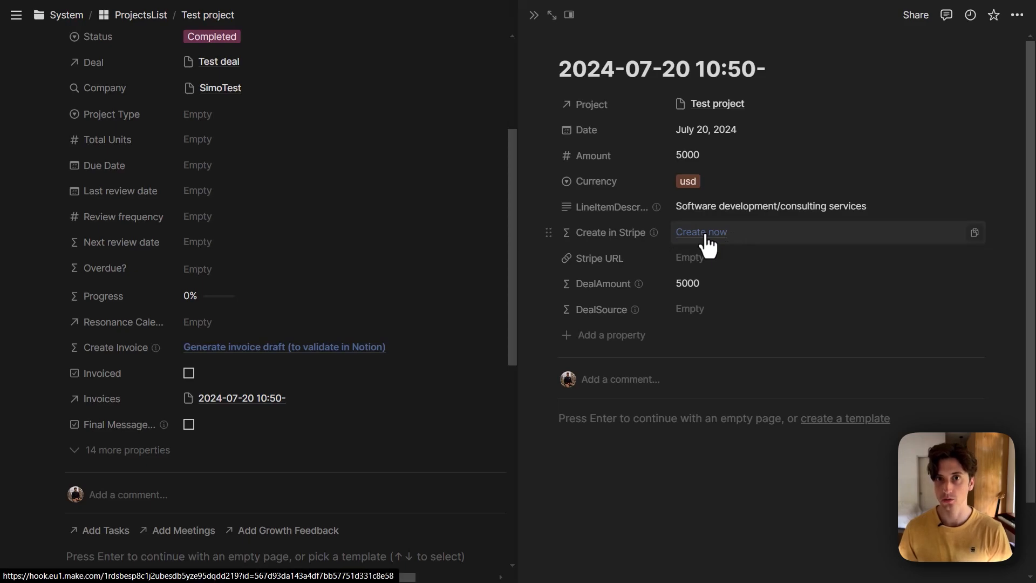
pyautogui.click(701, 232)
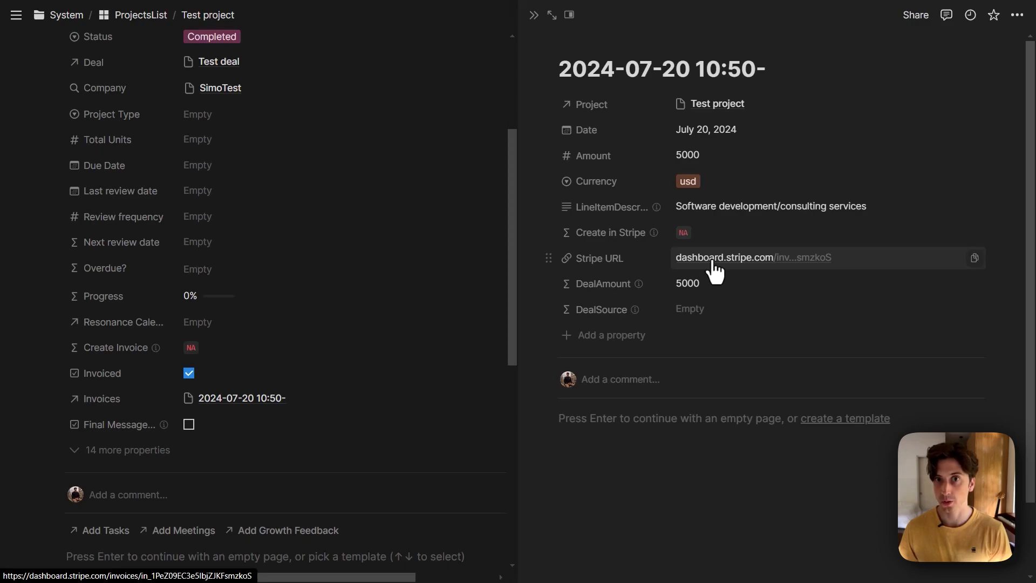
# - Review the SME-DRAFT $5,000 SimoTest invoice in Stripe's edit mode with its PDF preview
pyautogui.click(724, 257)
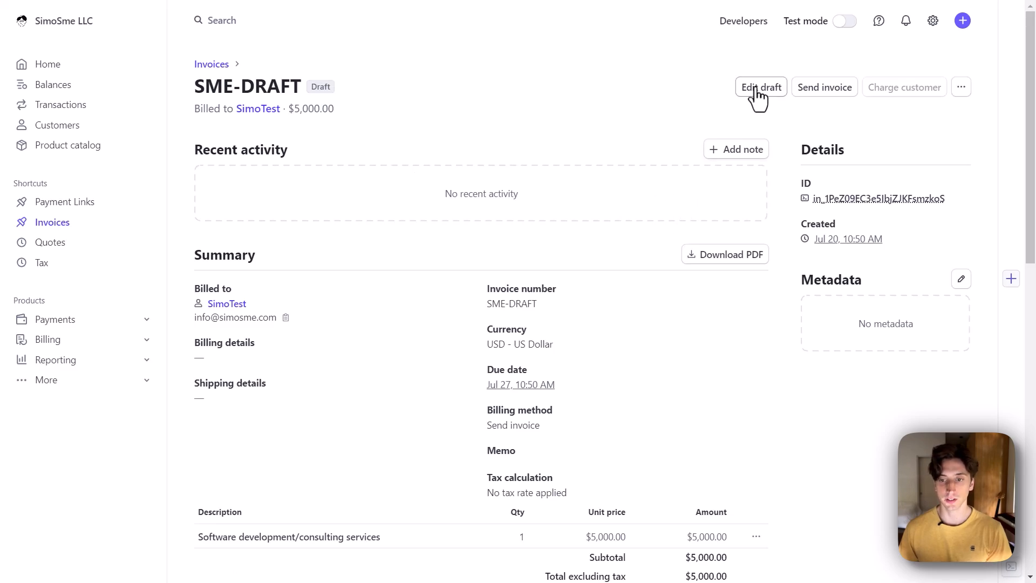
pyautogui.click(761, 86)
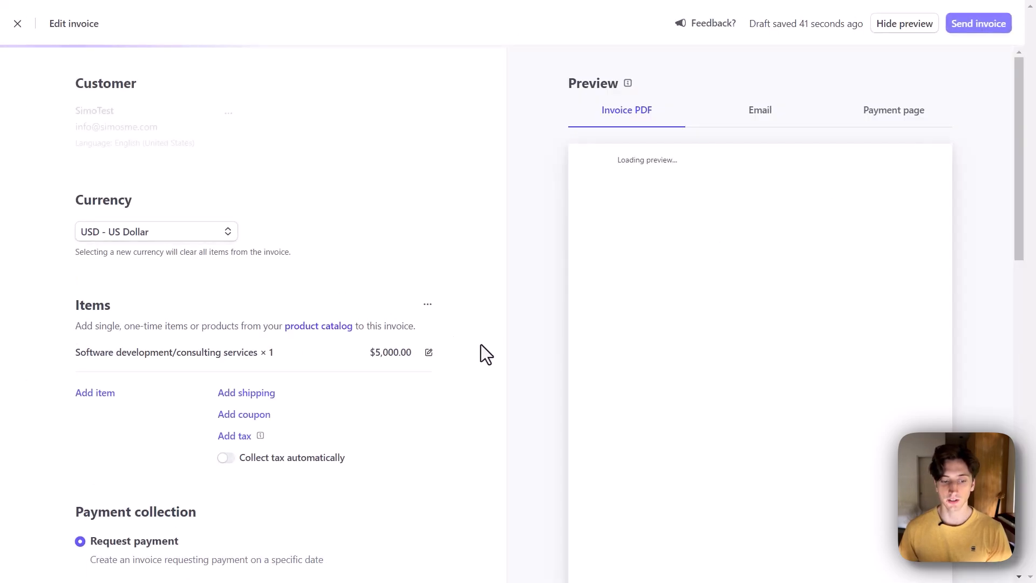
pyautogui.scroll(-3)
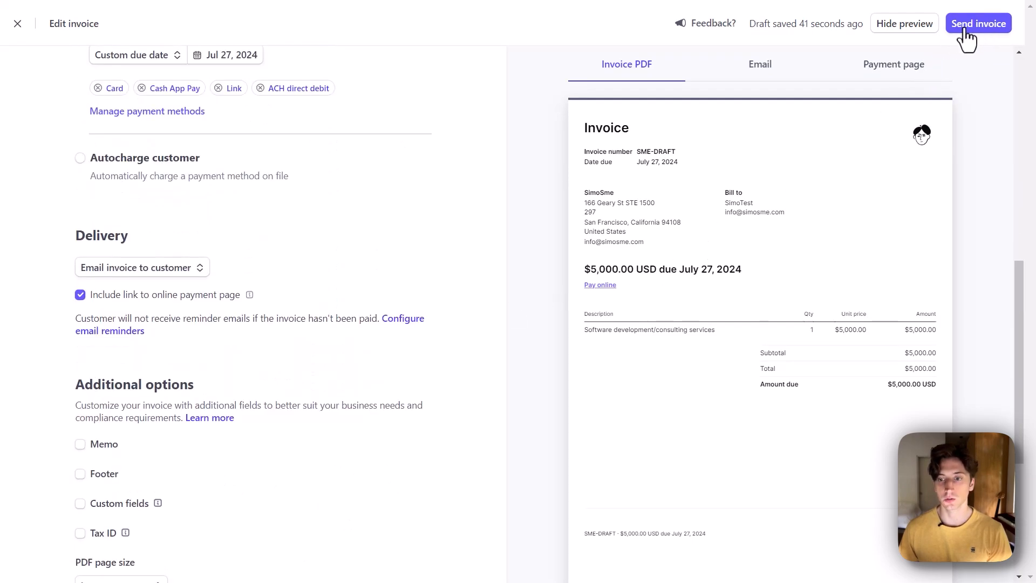
pyautogui.moveTo(979, 22)
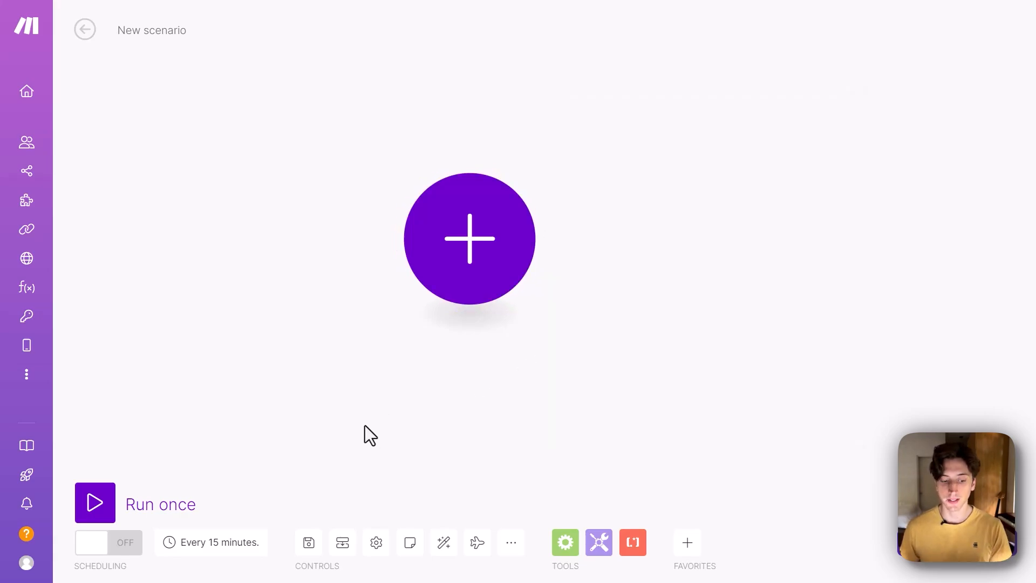
pyautogui.moveTo(368, 399)
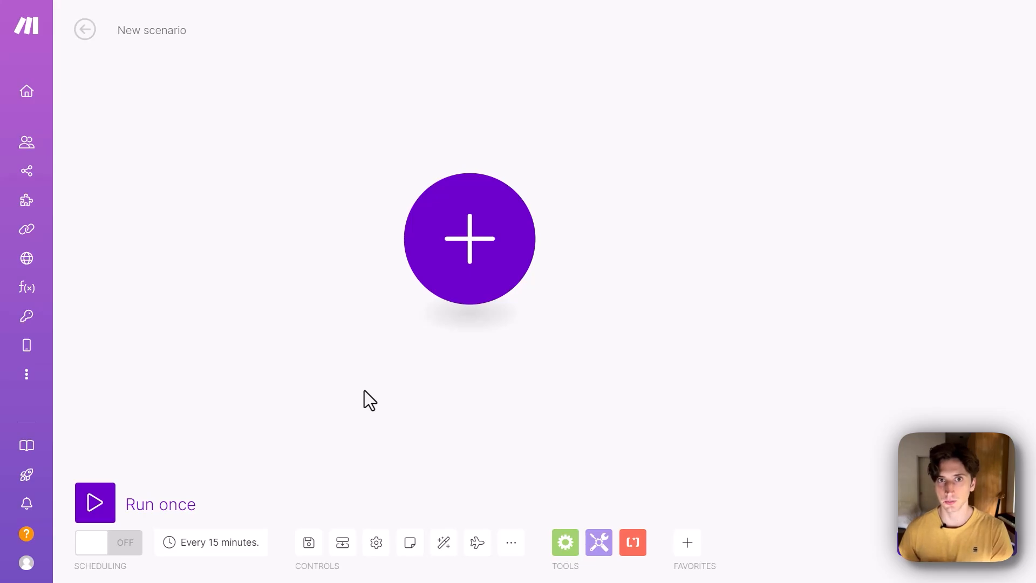
pyautogui.moveTo(522, 245)
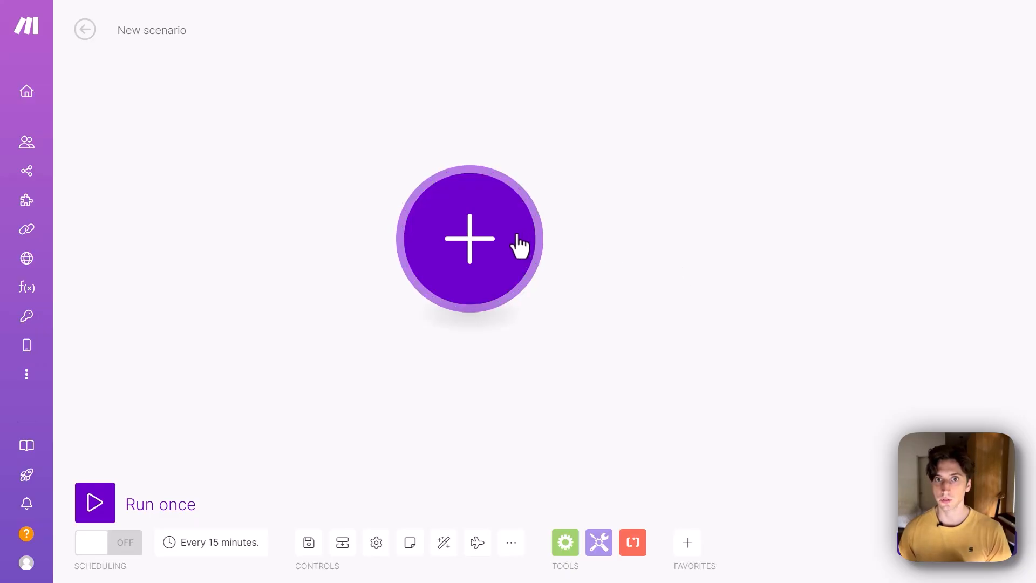
# - Add a Webhooks custom webhook named 'my invoice webhook' and copy its hook.eu1.make.com address
pyautogui.click(470, 239)
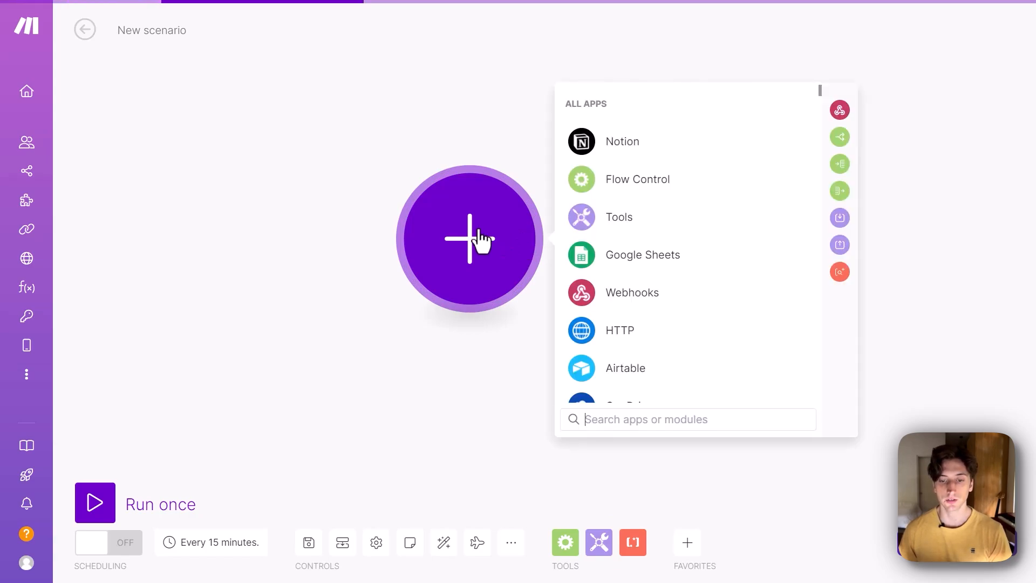
pyautogui.moveTo(840, 110)
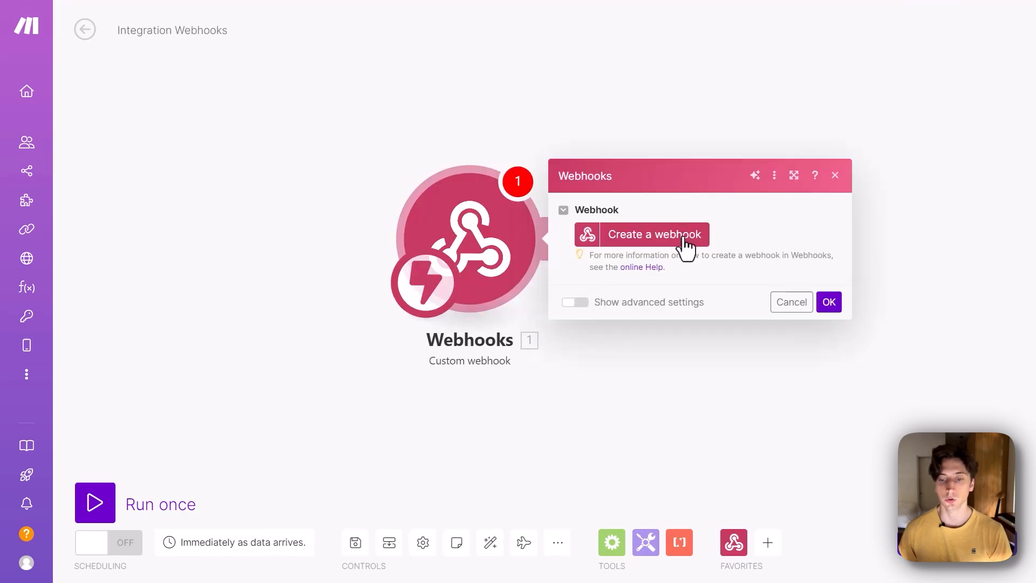
pyautogui.click(655, 234)
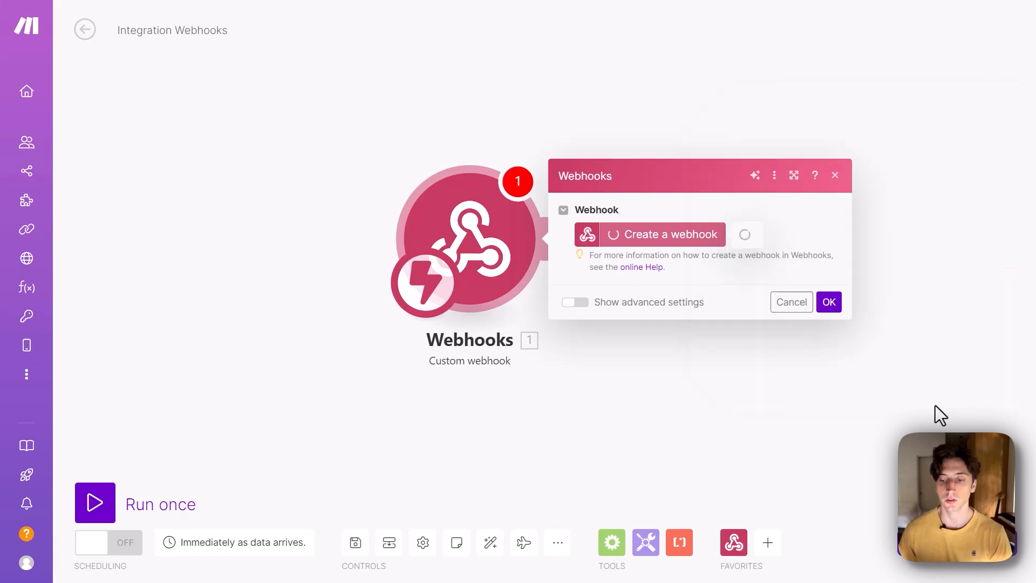
pyautogui.click(662, 235)
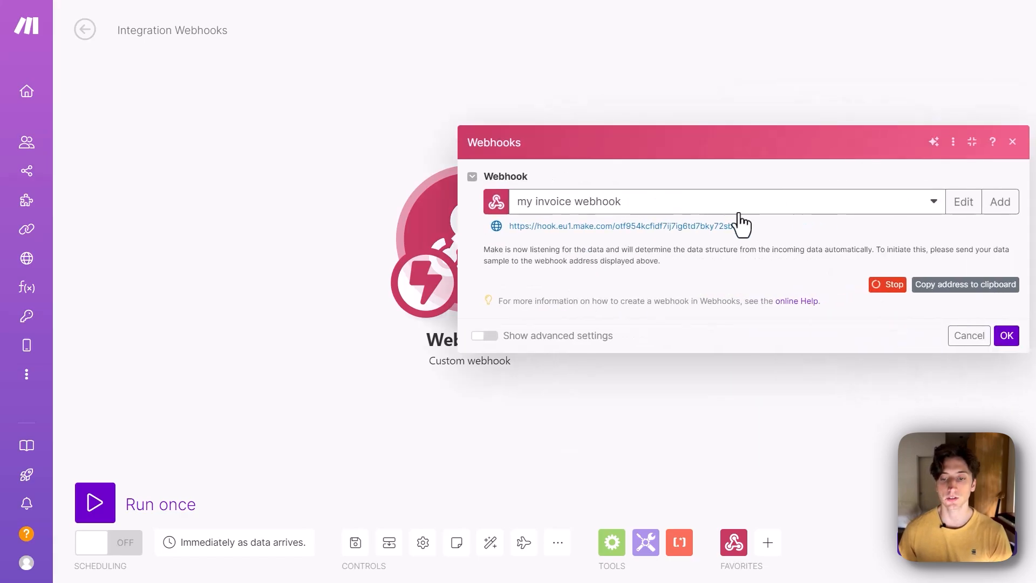
pyautogui.moveTo(490, 226); pyautogui.dragTo(710, 225)
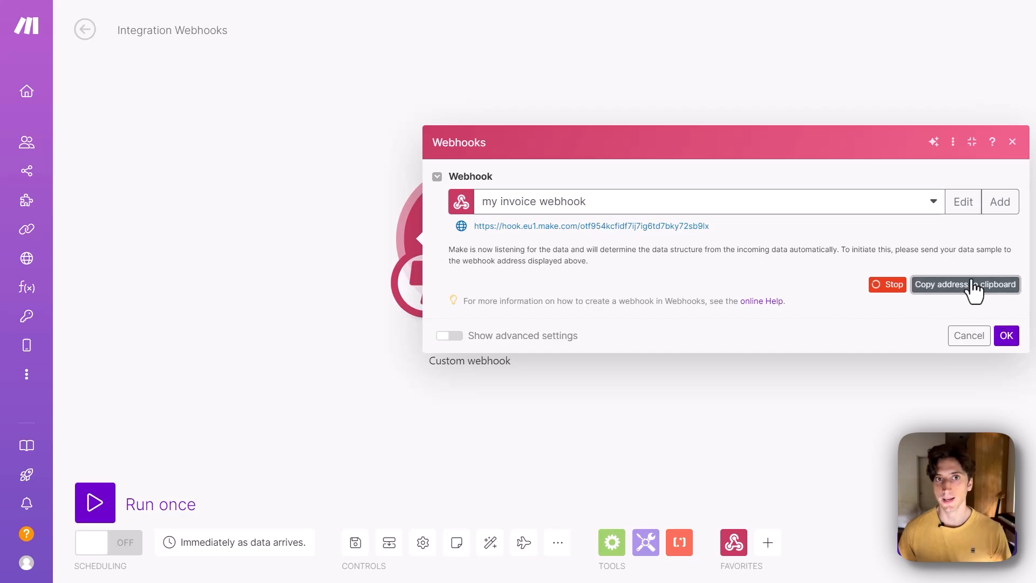
pyautogui.moveTo(972, 278)
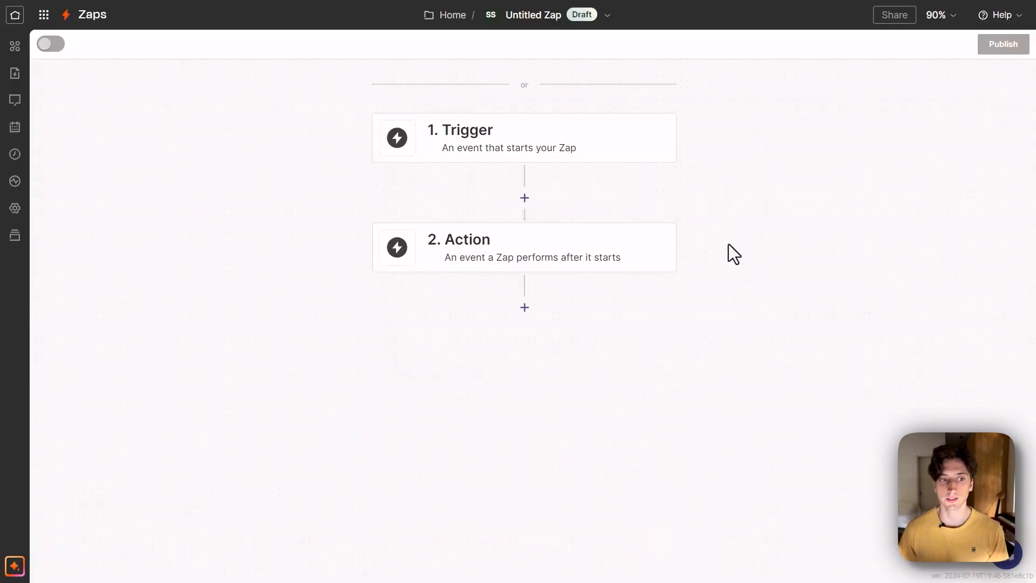
# - Make the zap trigger on Webhooks by Zapier's Catch Hook event
pyautogui.click(524, 138)
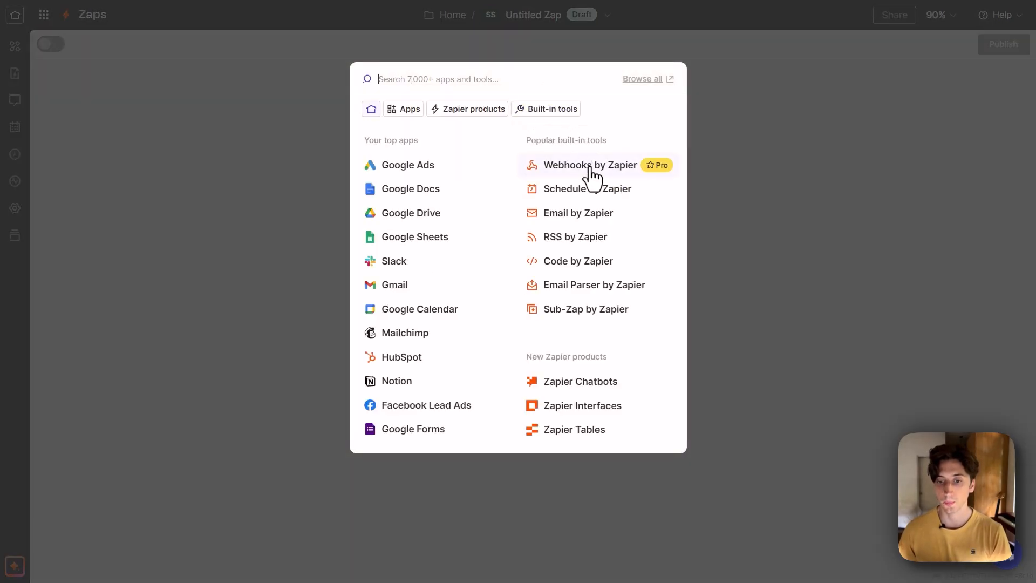
pyautogui.moveTo(661, 175)
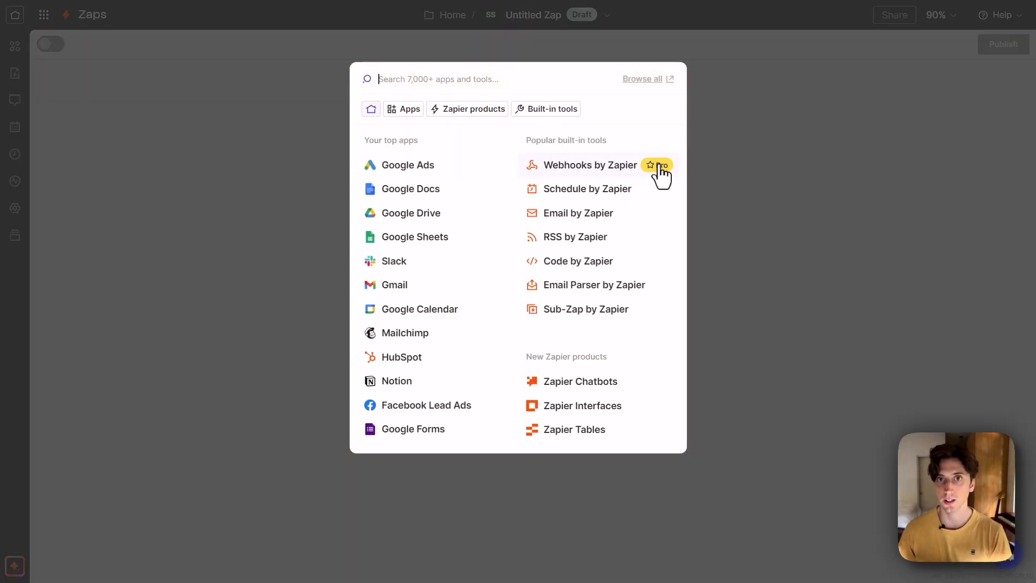
pyautogui.click(589, 165)
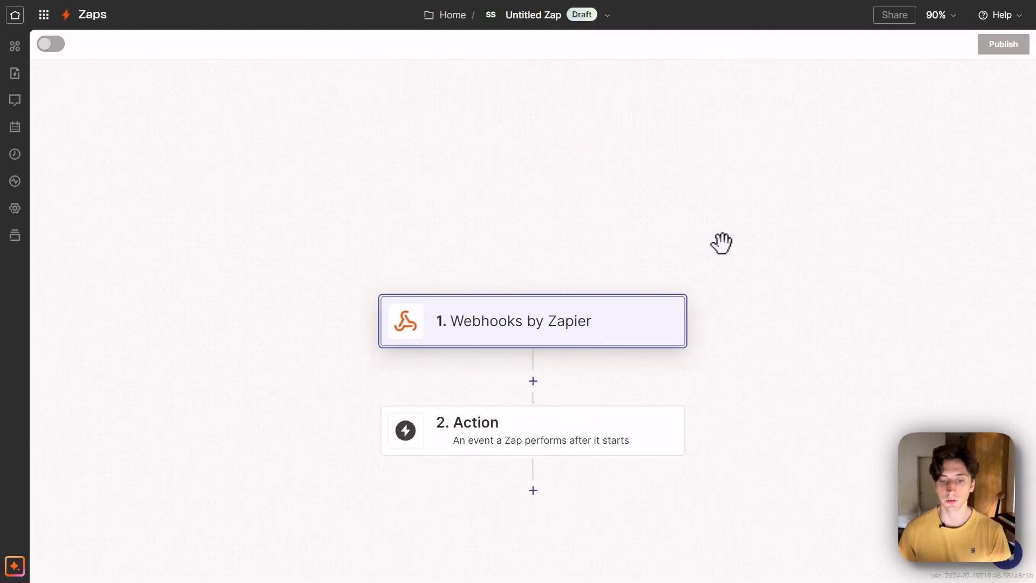
pyautogui.click(532, 321)
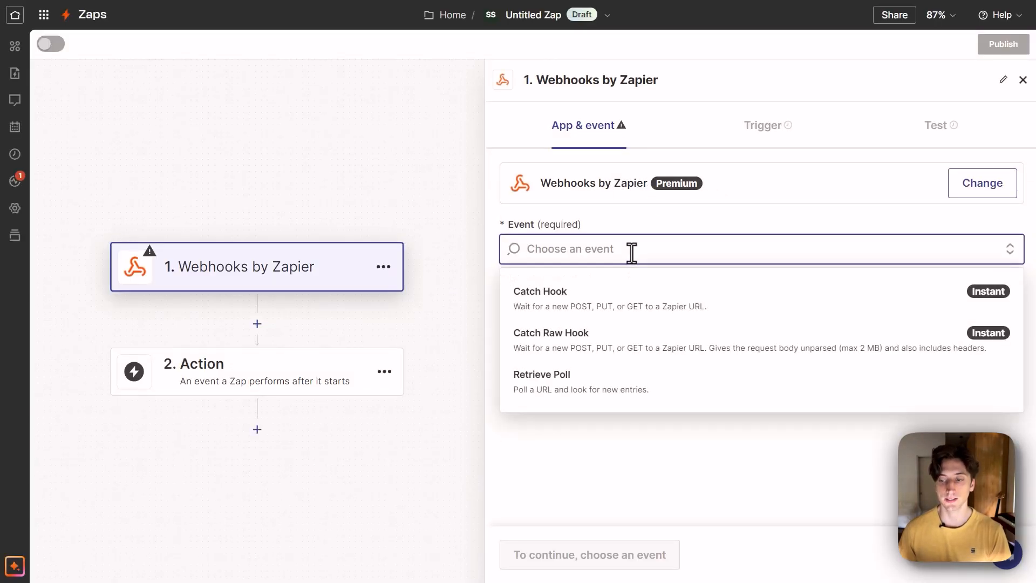
pyautogui.moveTo(606, 305)
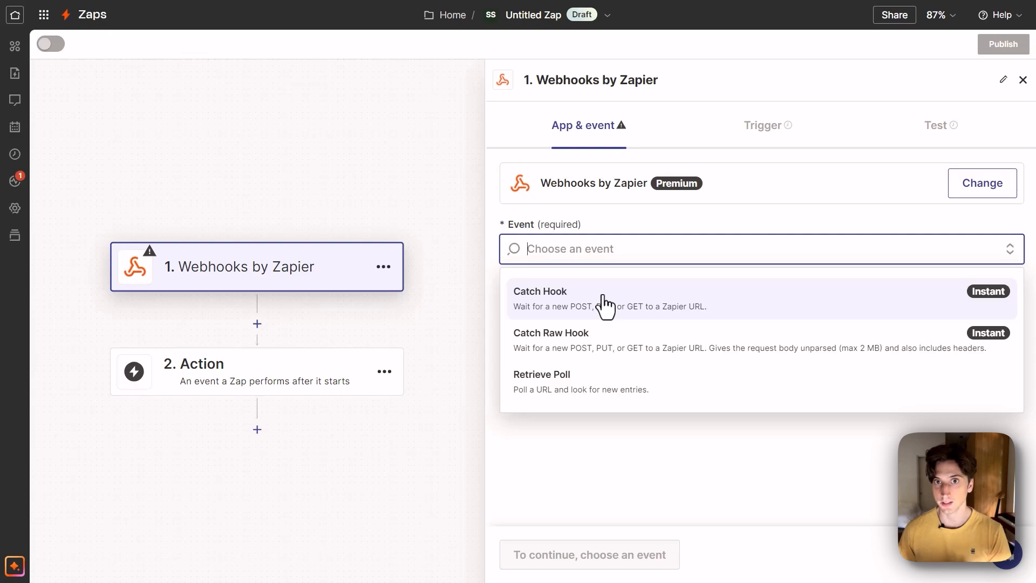
pyautogui.moveTo(598, 347)
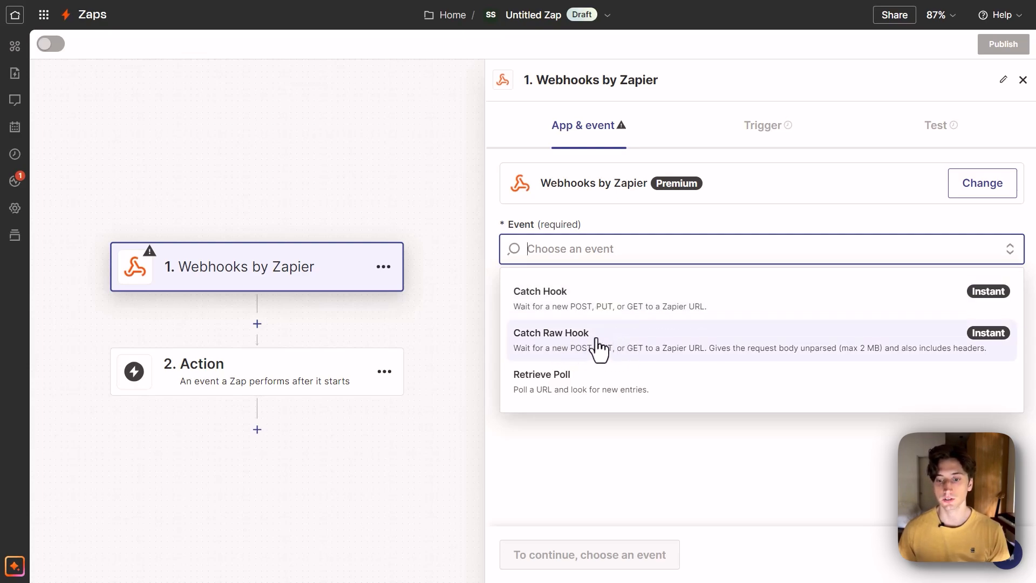
pyautogui.moveTo(744, 347)
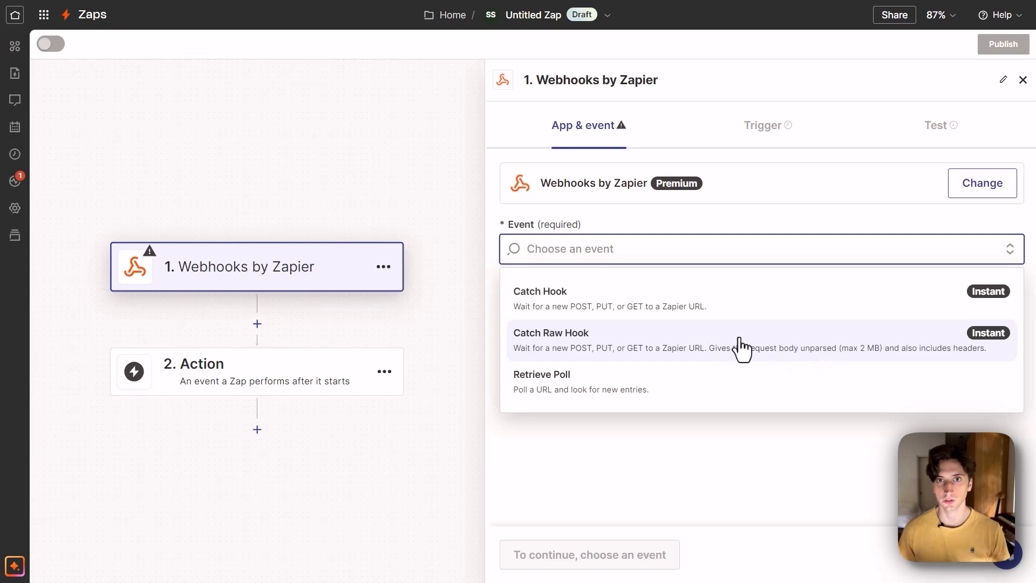
pyautogui.moveTo(745, 349)
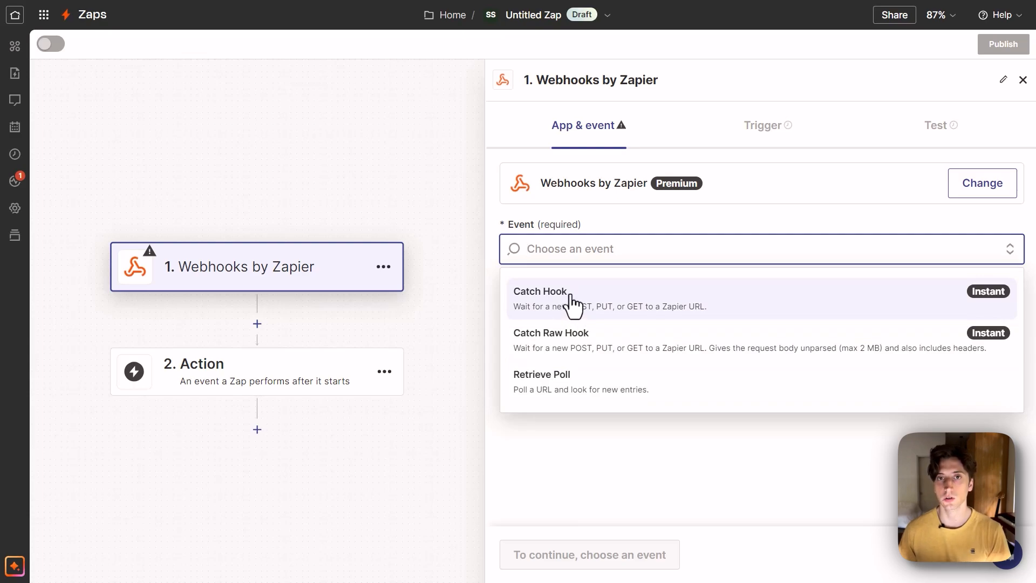
pyautogui.click(540, 291)
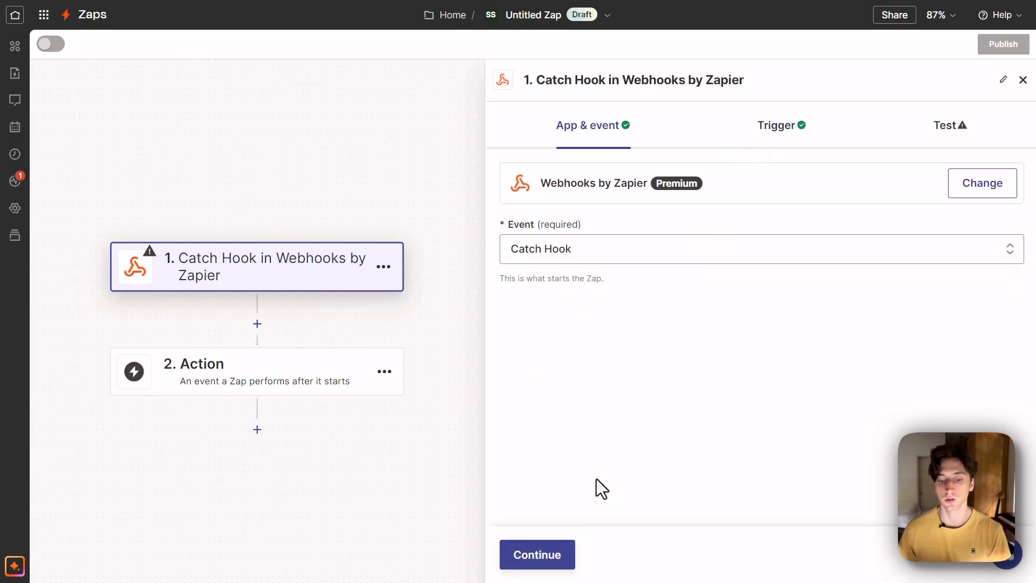
# - Continue to the test step to reveal and copy the hooks.zapier.com webhook URL
pyautogui.click(778, 126)
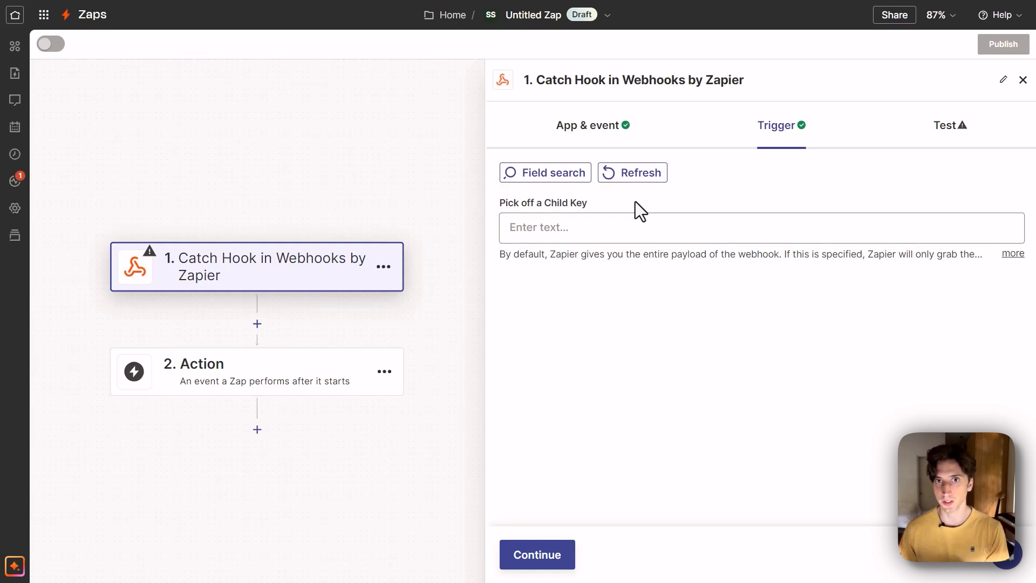
pyautogui.moveTo(647, 220)
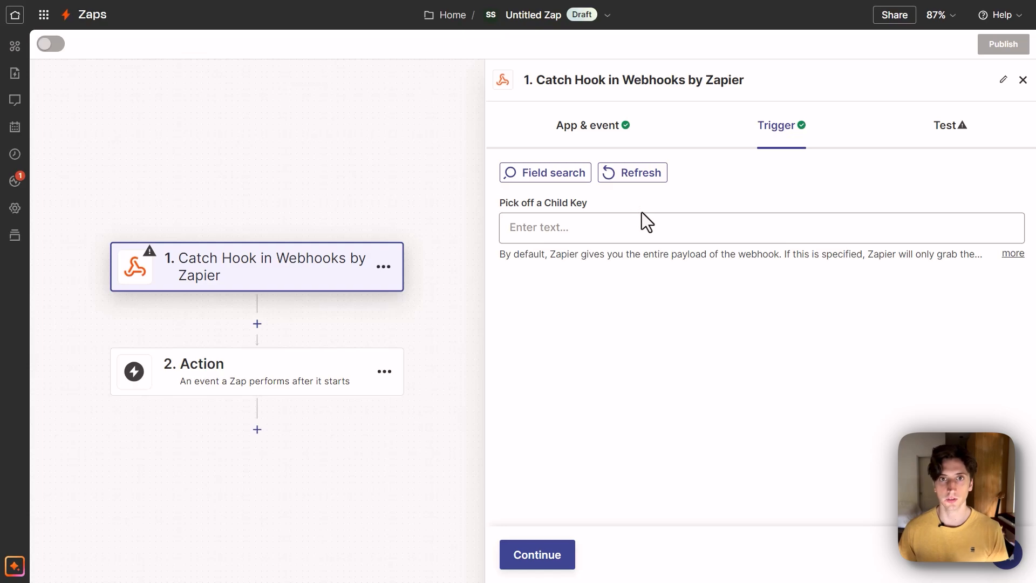
pyautogui.click(946, 125)
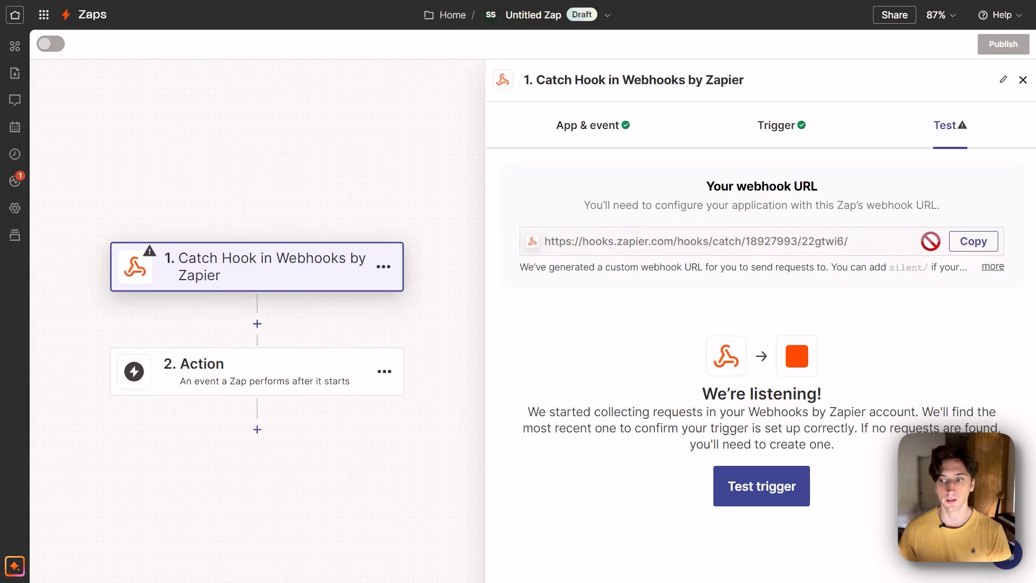
pyautogui.click(973, 240)
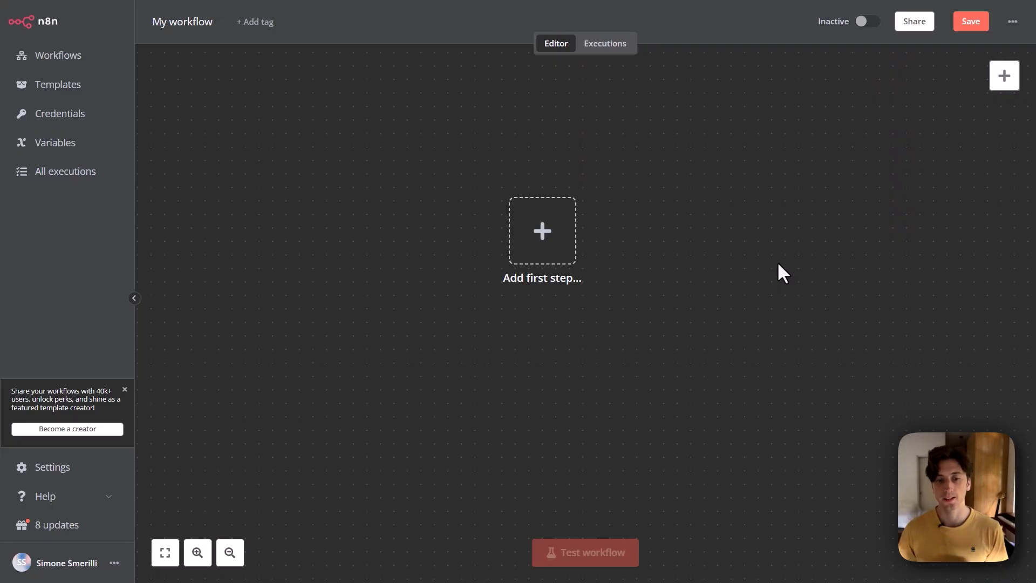
# - Start the workflow with a Webhook trigger and review its test and production URLs
pyautogui.click(541, 231)
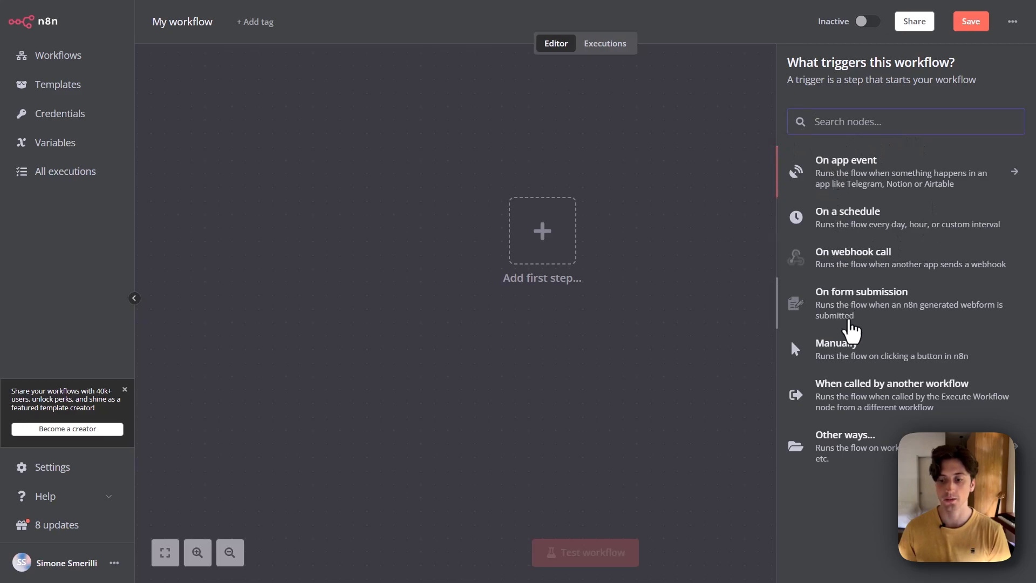
pyautogui.moveTo(873, 218)
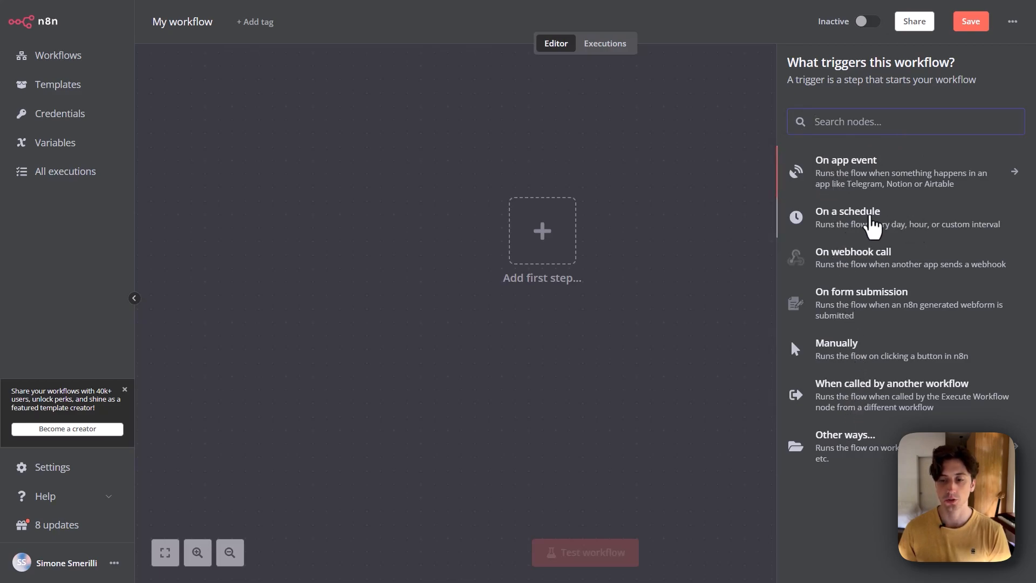
pyautogui.moveTo(840, 271)
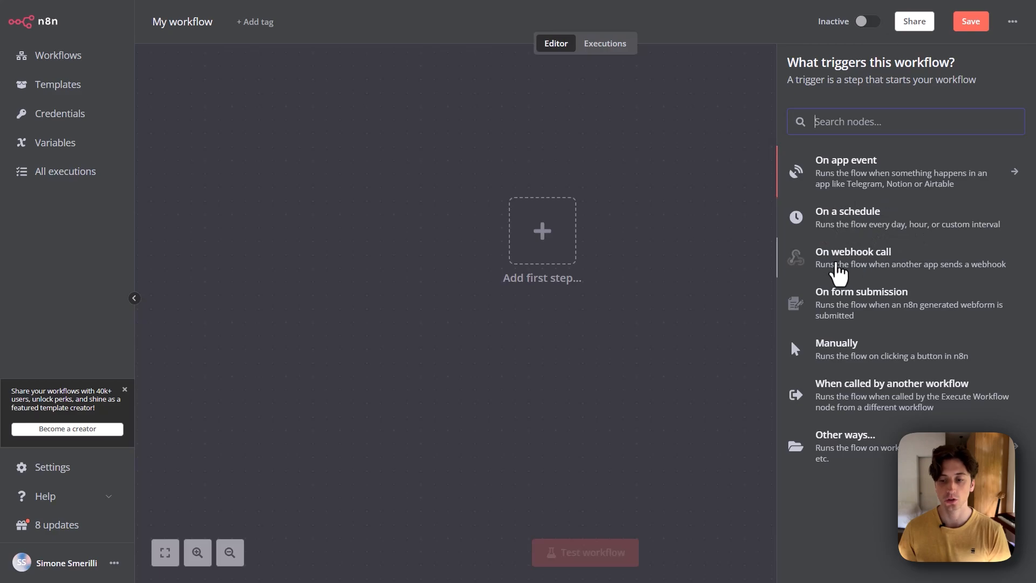
pyautogui.moveTo(853, 267)
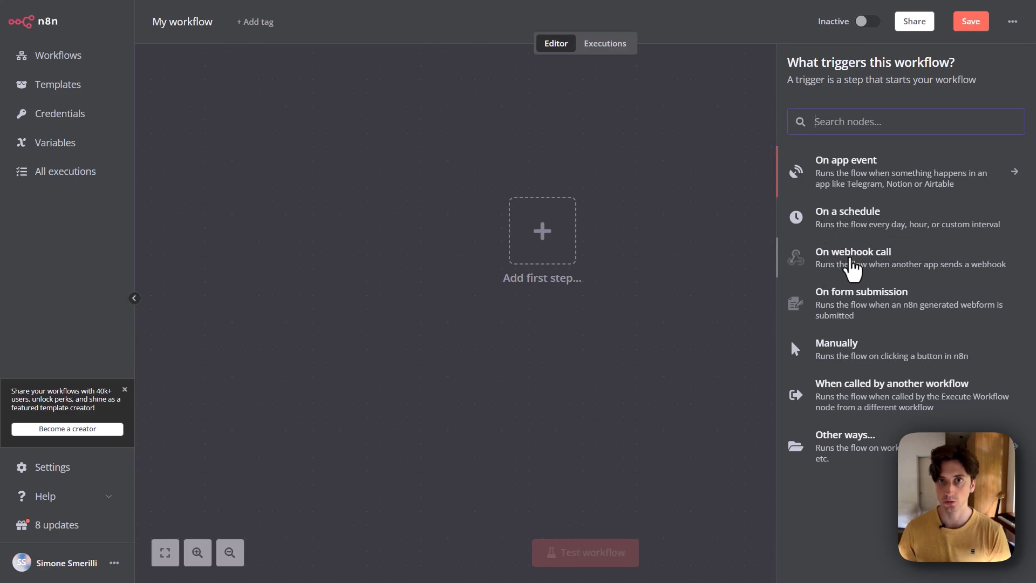
pyautogui.click(853, 257)
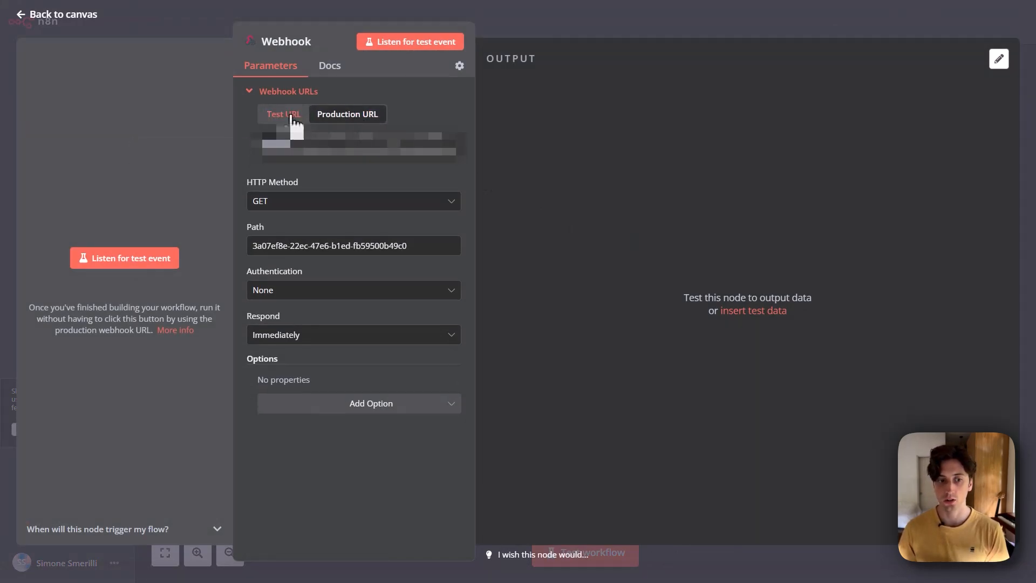
pyautogui.click(283, 113)
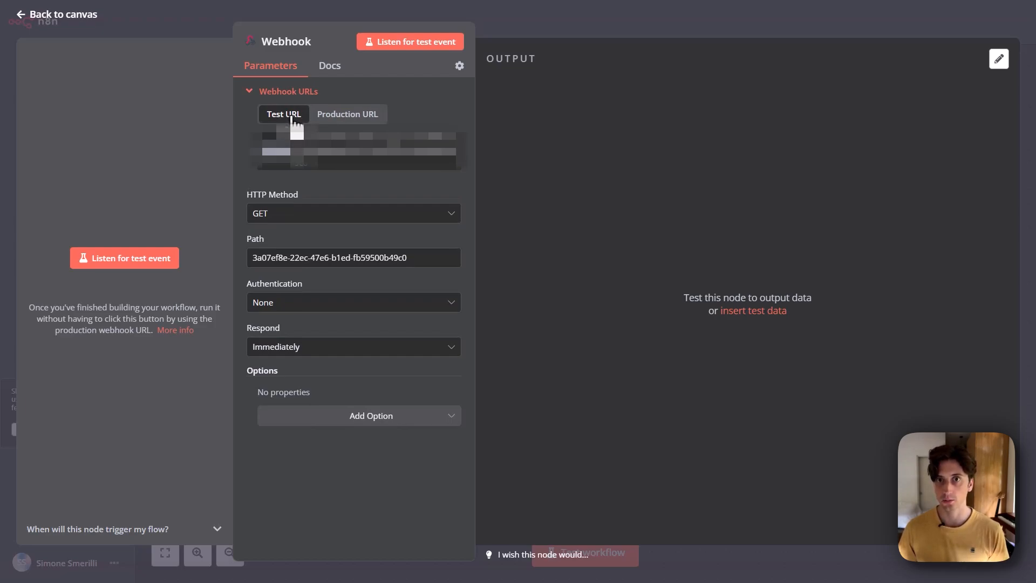
pyautogui.click(347, 113)
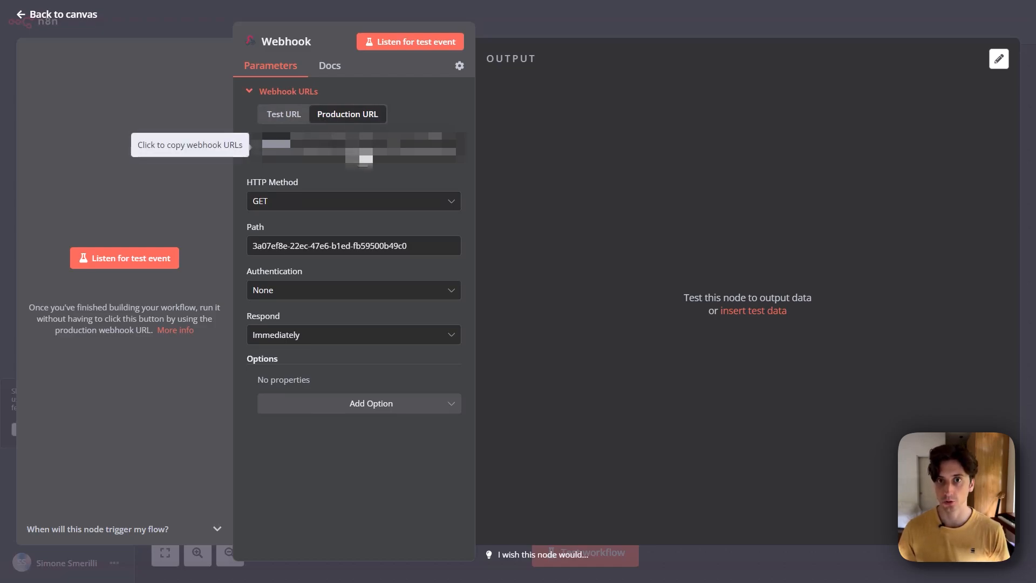
pyautogui.click(283, 114)
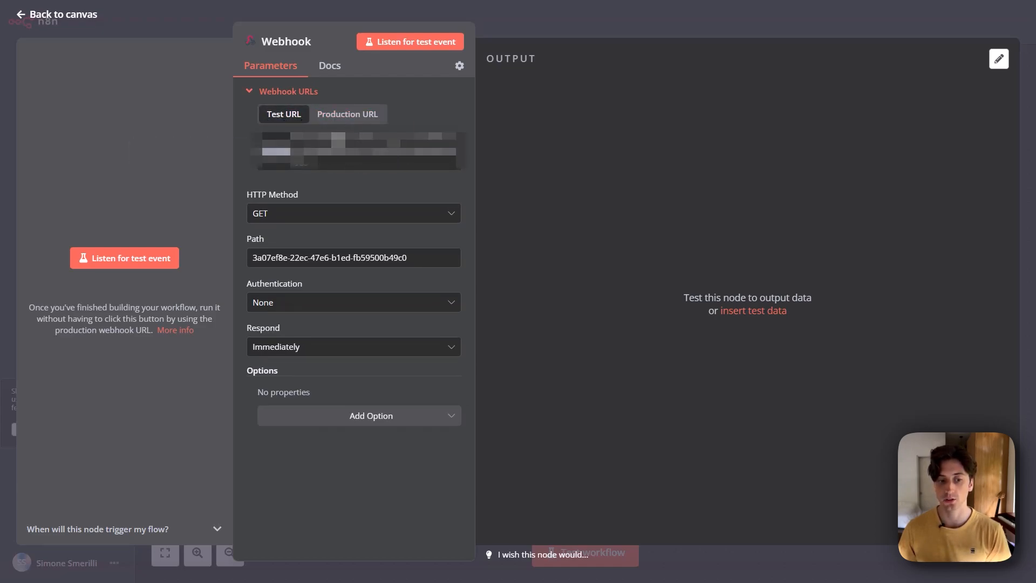
# - Set the webhook to accept POST requests on the path 'myweb'
pyautogui.click(353, 213)
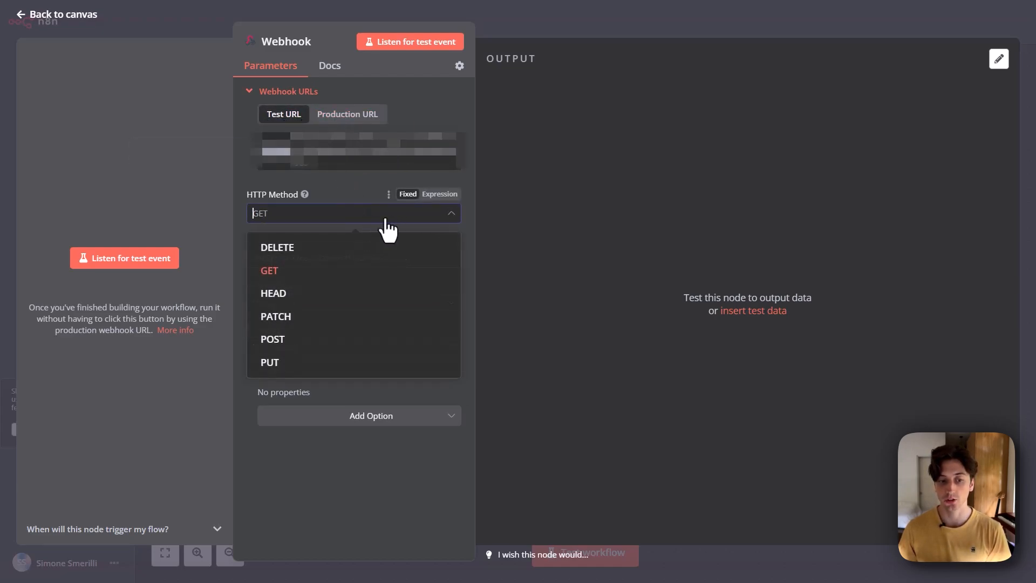
pyautogui.click(272, 339)
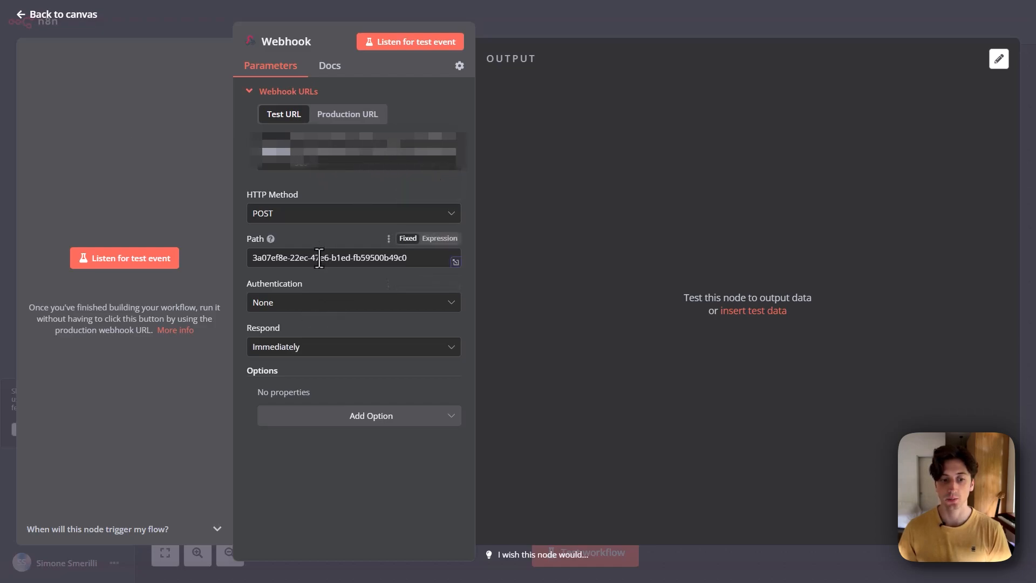
pyautogui.tripleClick(331, 257)
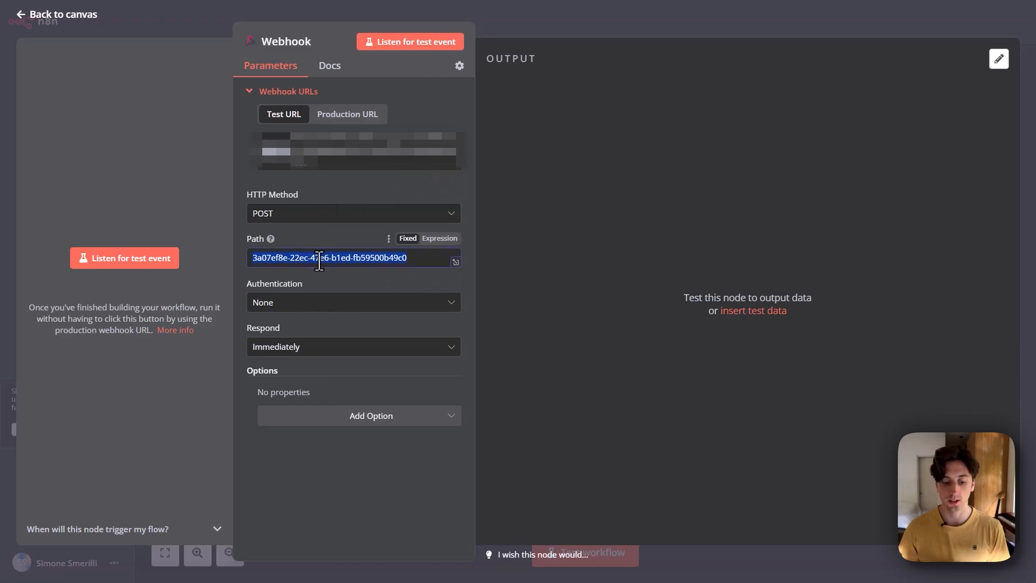
pyautogui.write('myweb')
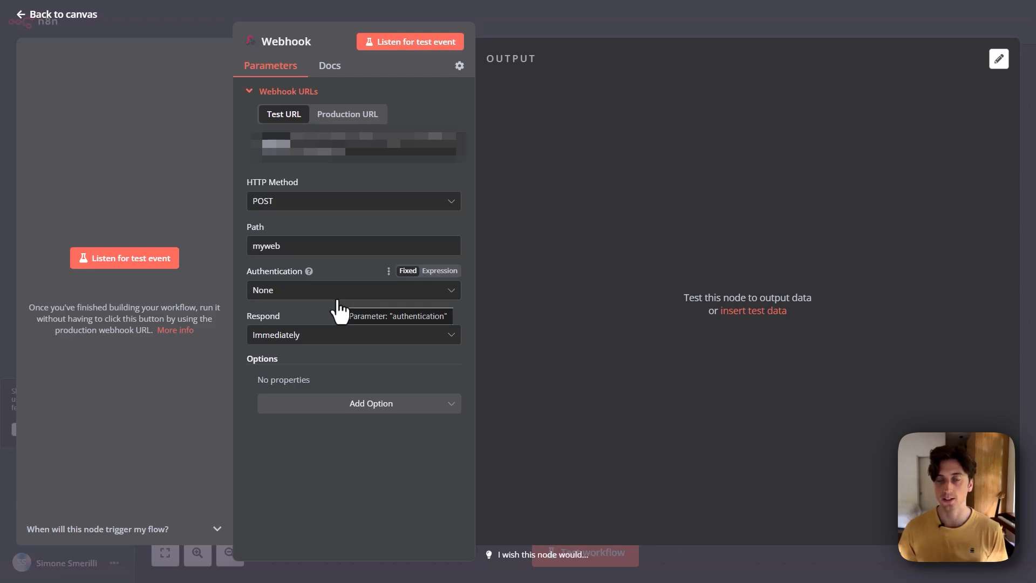
pyautogui.click(353, 335)
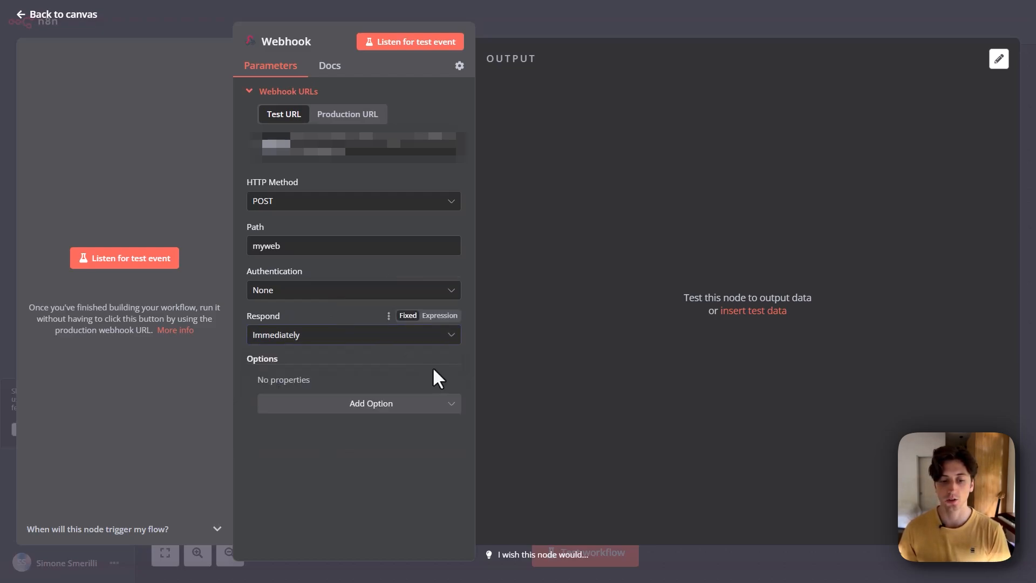
# - Give the Demo webhook workflow an HTTP / Webhook Requests trigger with default settings, exposing its pipedream.net URL
pyautogui.click(56, 14)
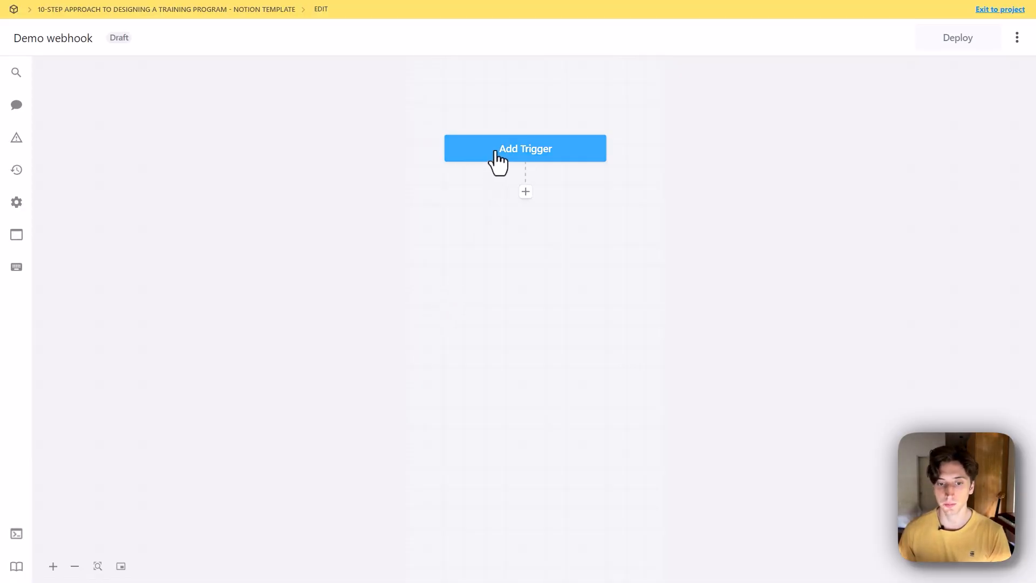
pyautogui.click(525, 148)
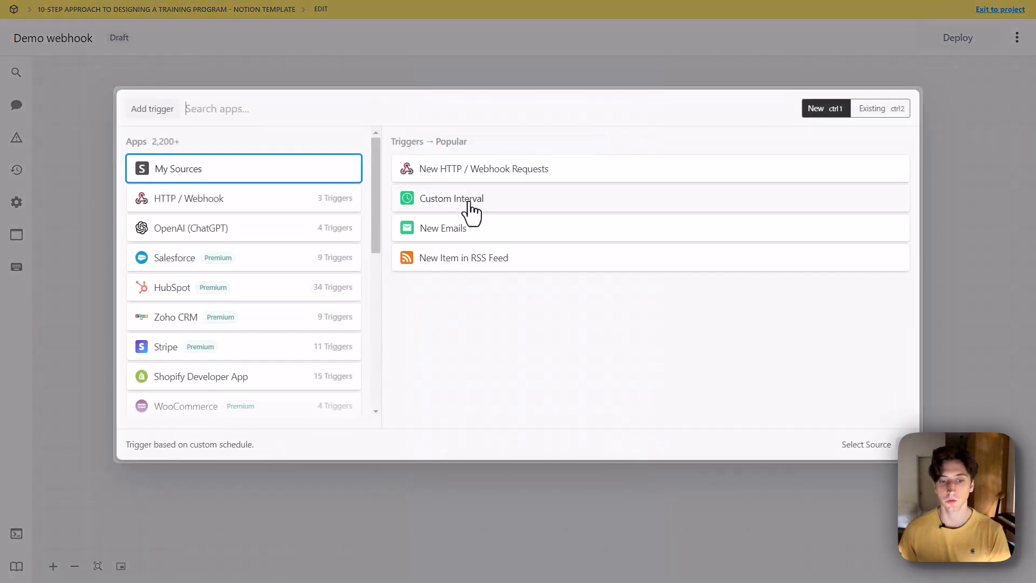
pyautogui.moveTo(470, 178)
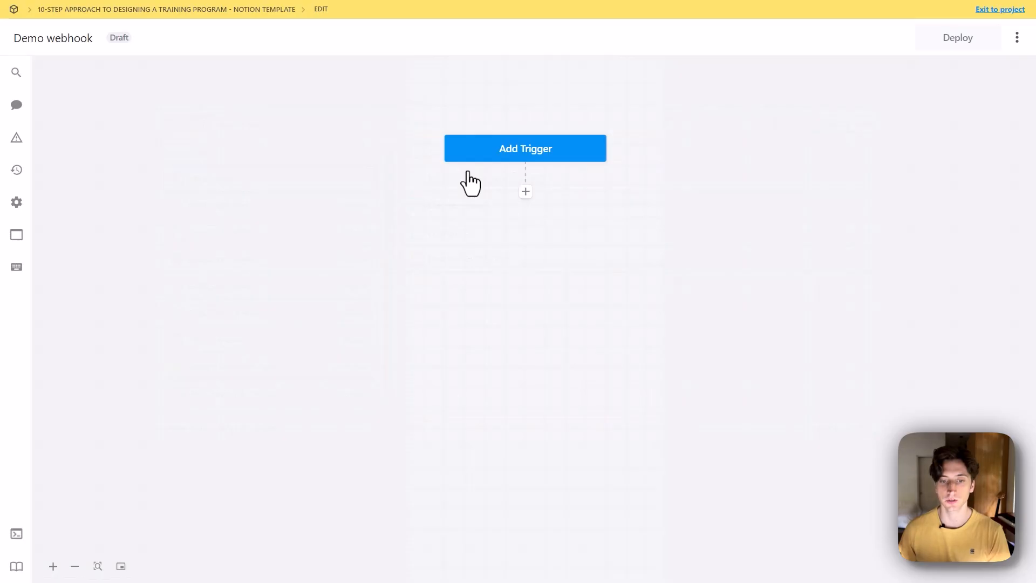
pyautogui.click(524, 148)
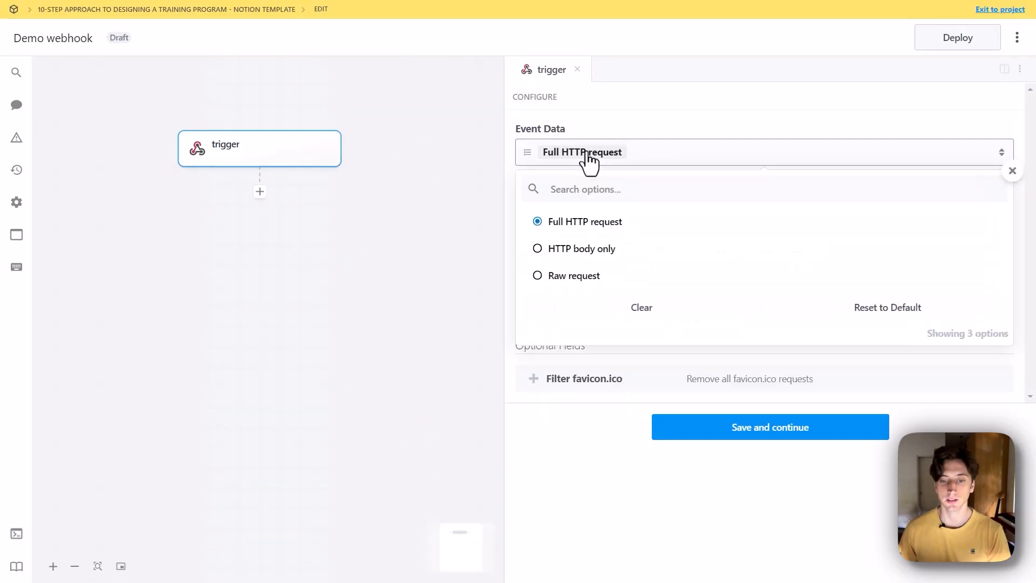
pyautogui.moveTo(653, 127)
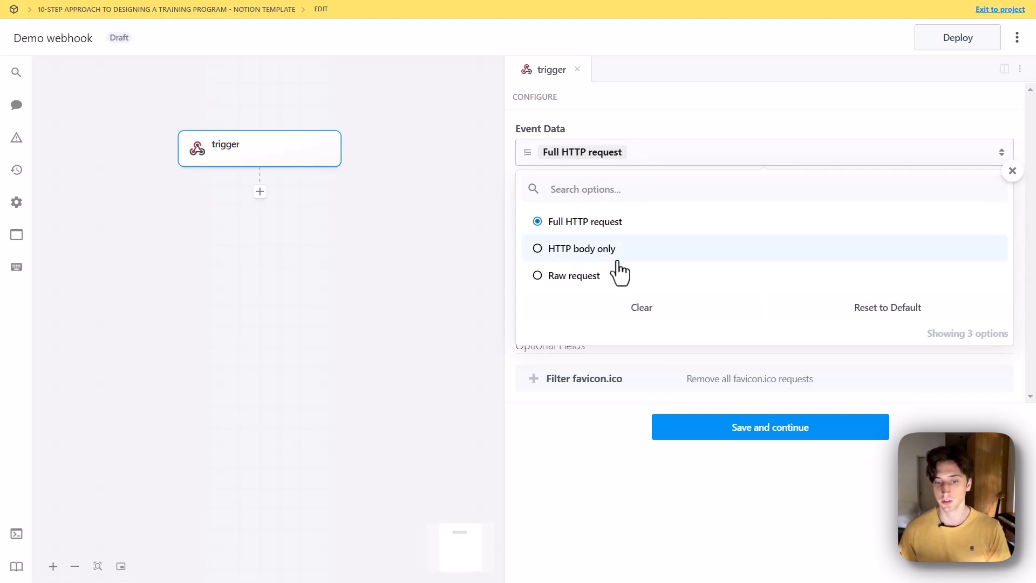
pyautogui.moveTo(589, 284)
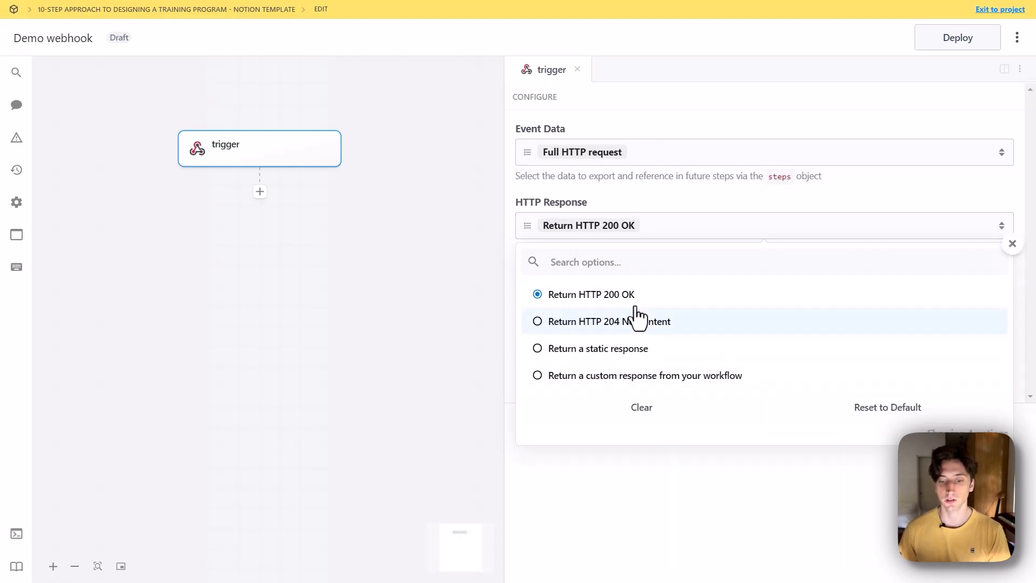
pyautogui.moveTo(614, 389)
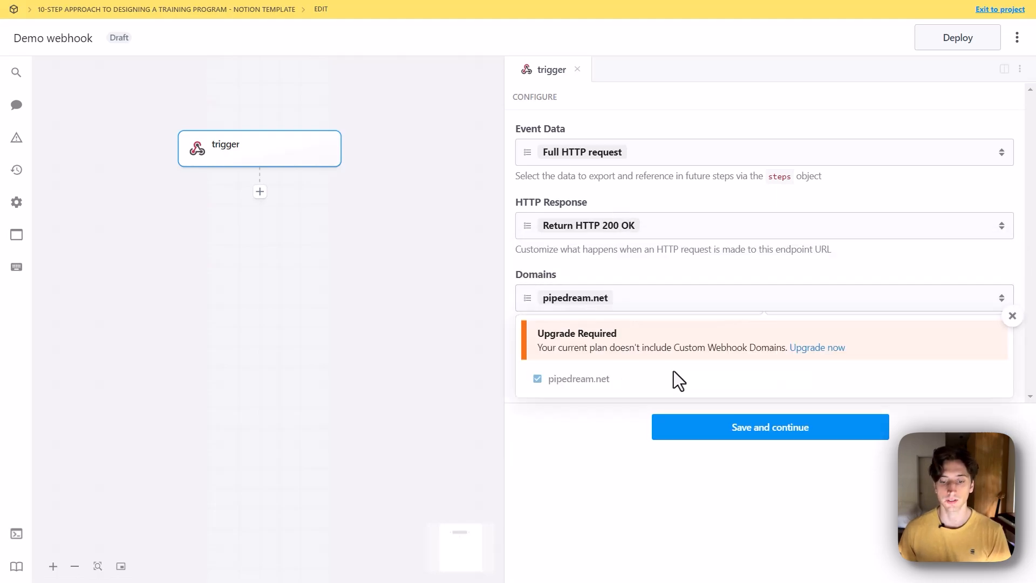
pyautogui.click(1011, 316)
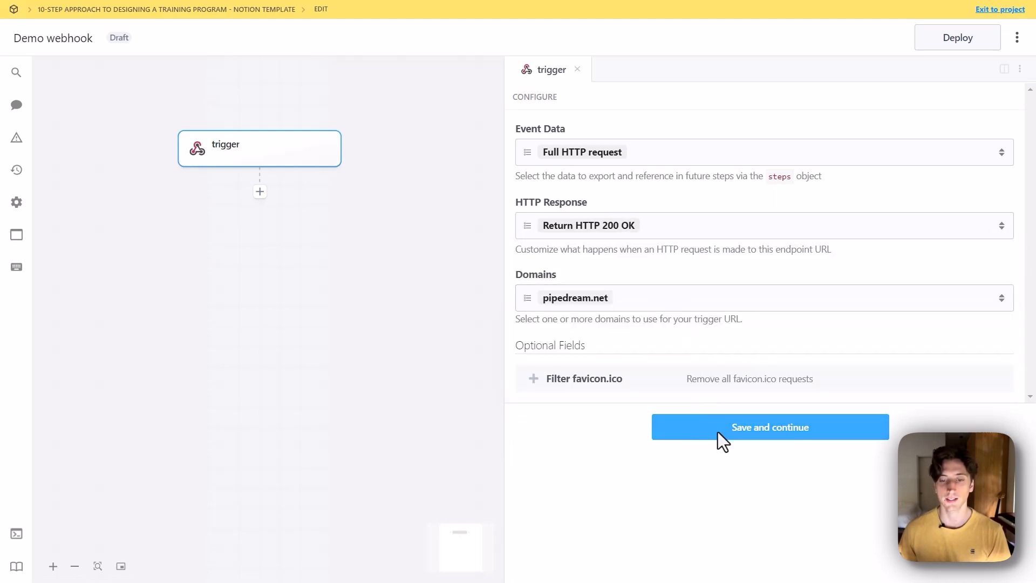
pyautogui.click(770, 426)
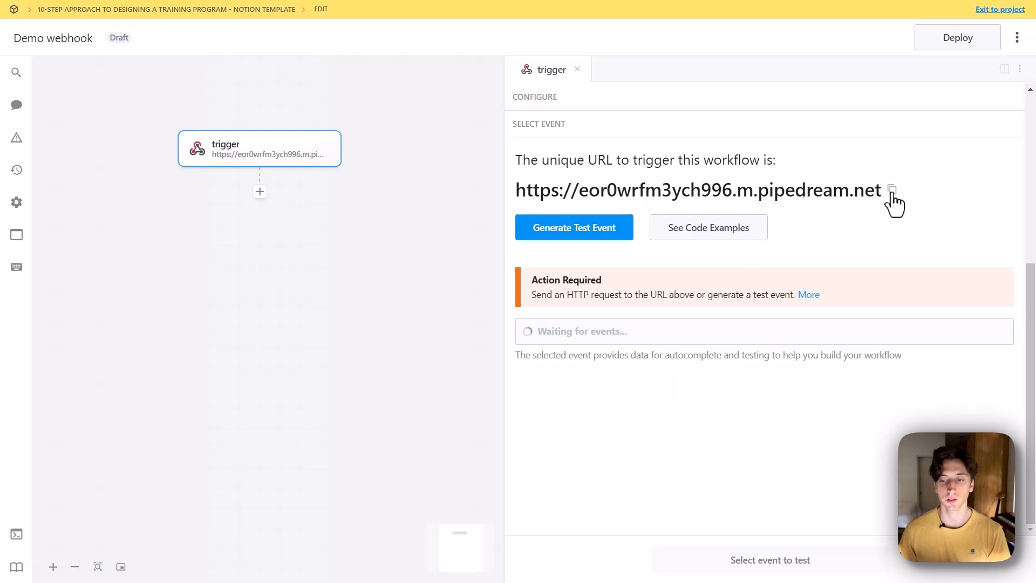
pyautogui.moveTo(884, 180)
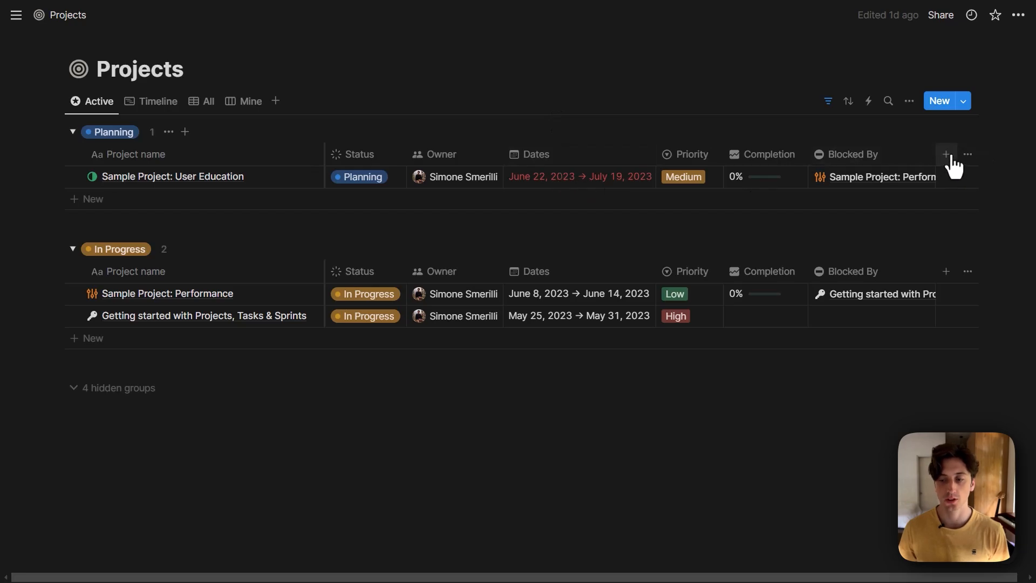
pyautogui.moveTo(872, 178)
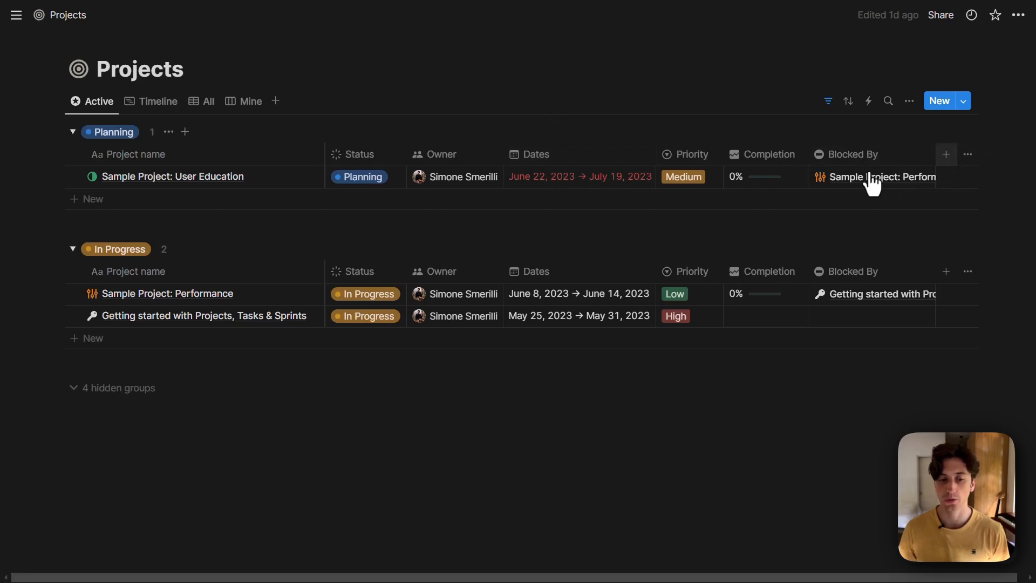
pyautogui.click(946, 154)
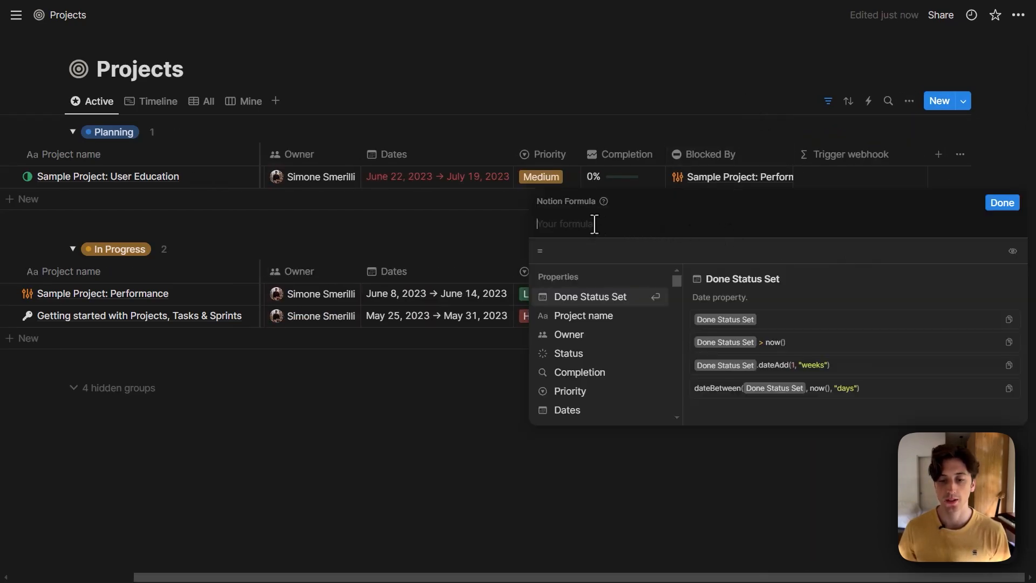
pyautogui.write('link')
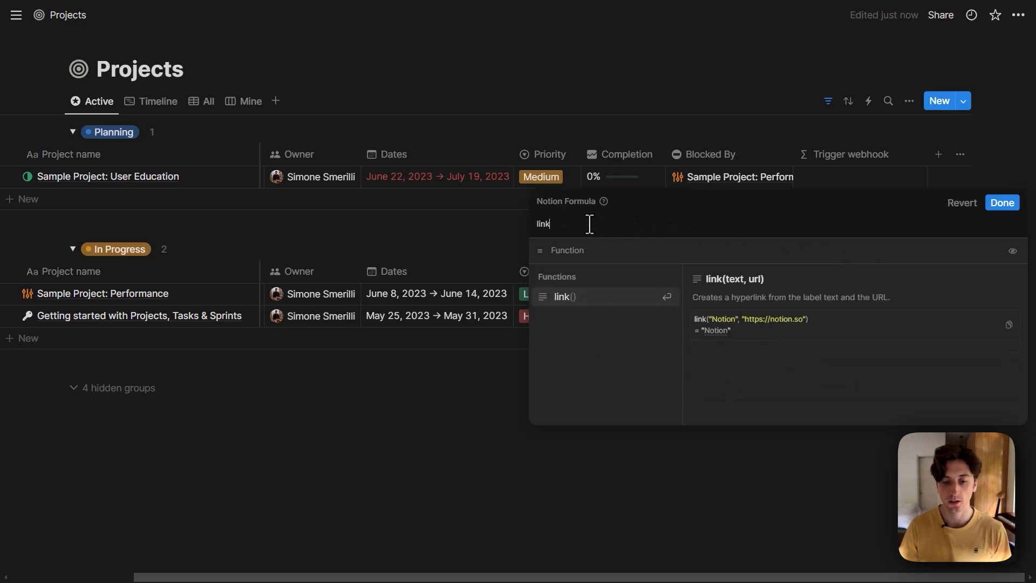
pyautogui.write('(')
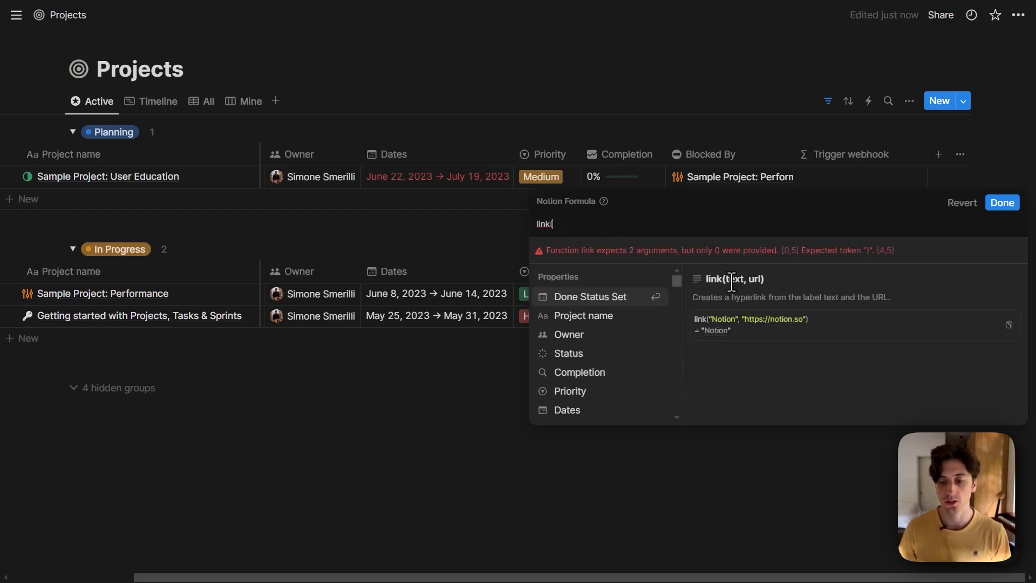
pyautogui.doubleClick(734, 278)
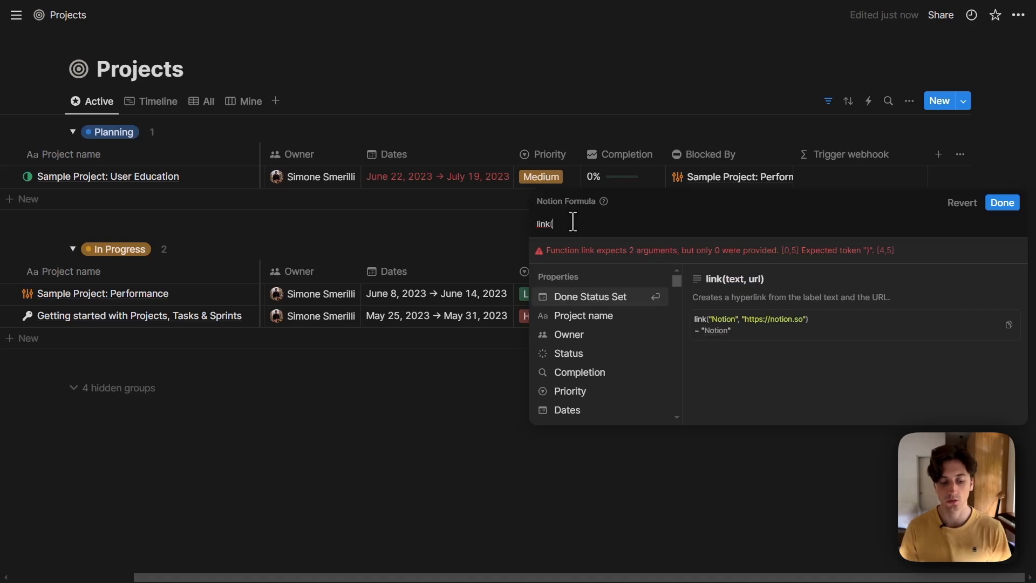
pyautogui.write('"Trigger now"')
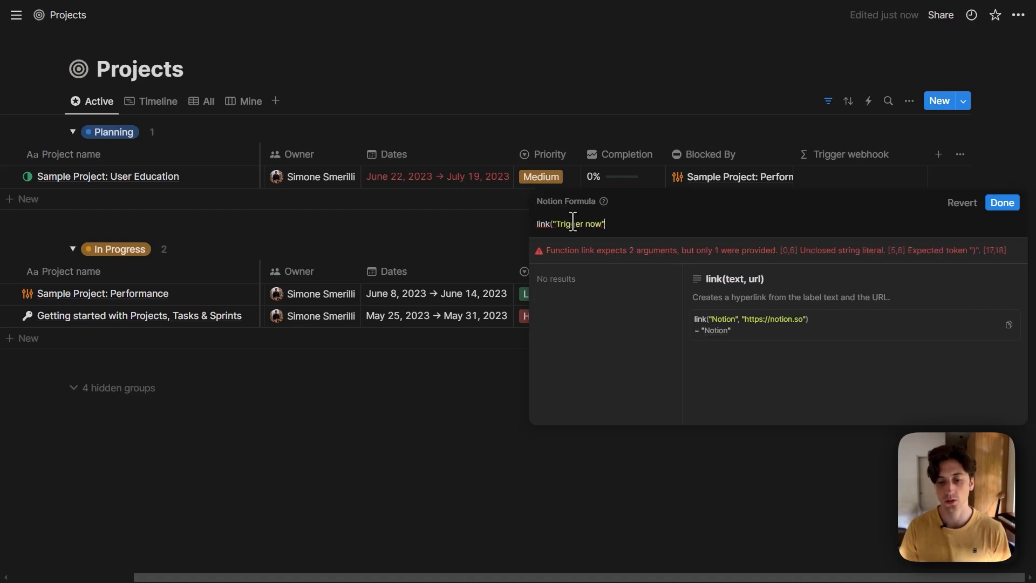
pyautogui.write(', "')
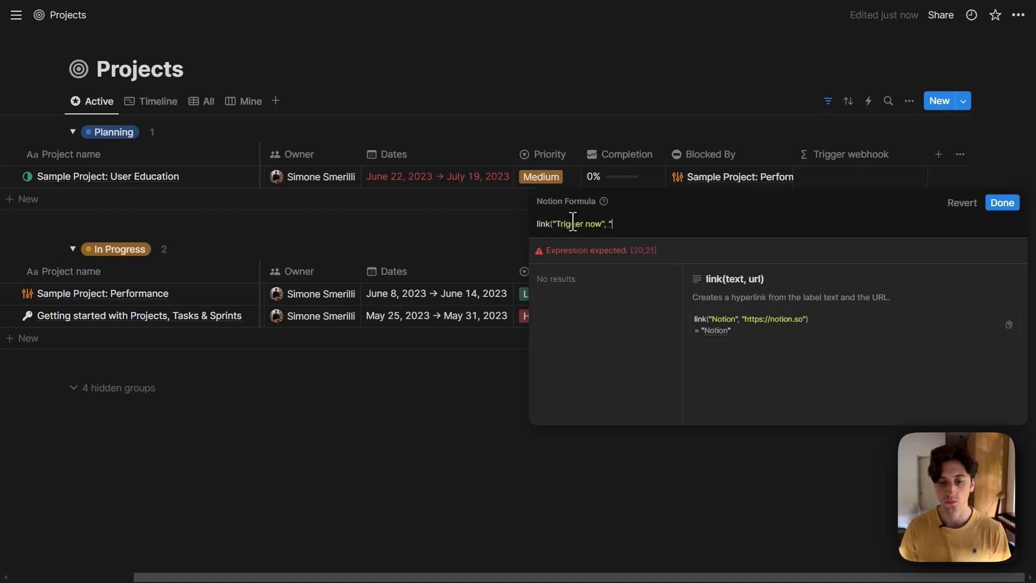
pyautogui.write('https://hook.eu1.make.com/otf954kcfidf7lj7ig6td7bky72sb9lx')
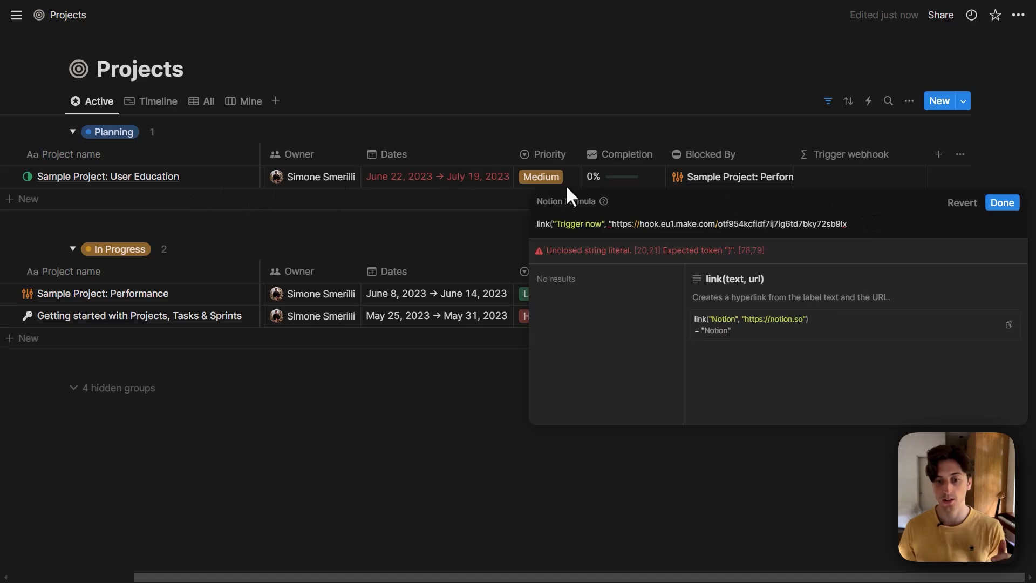
pyautogui.moveTo(608, 159)
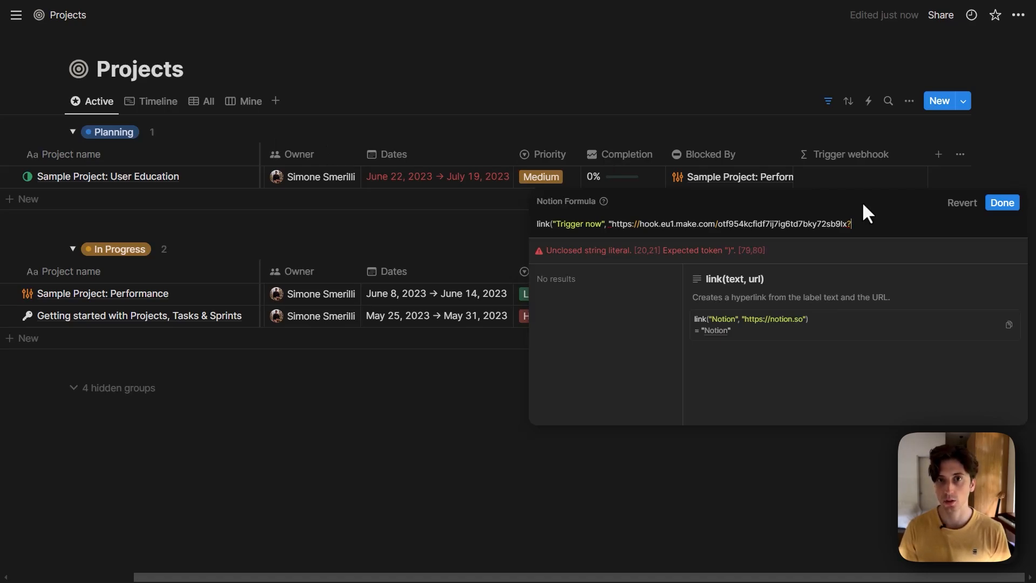
pyautogui.write('id=')
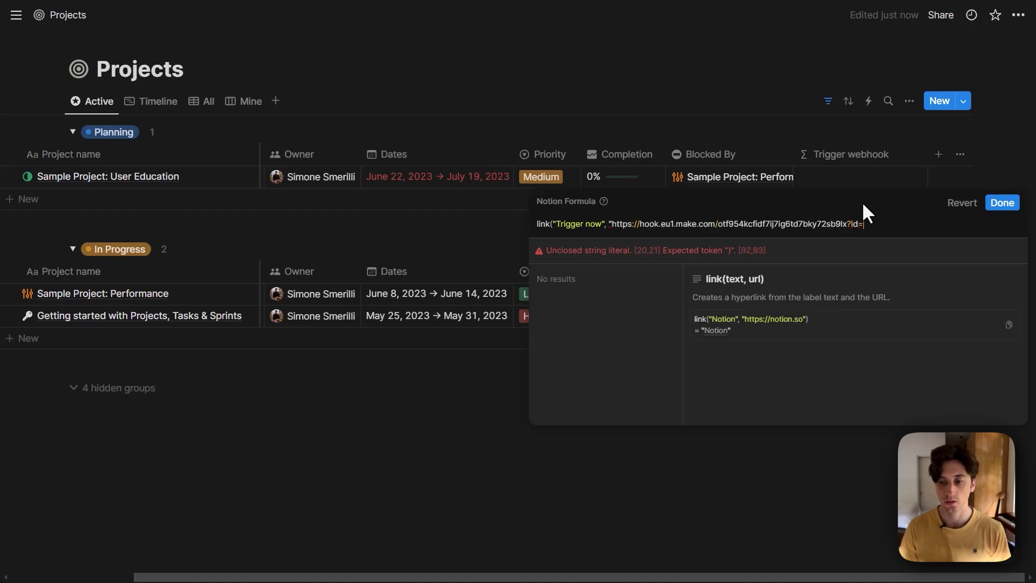
pyautogui.write('"+id(')
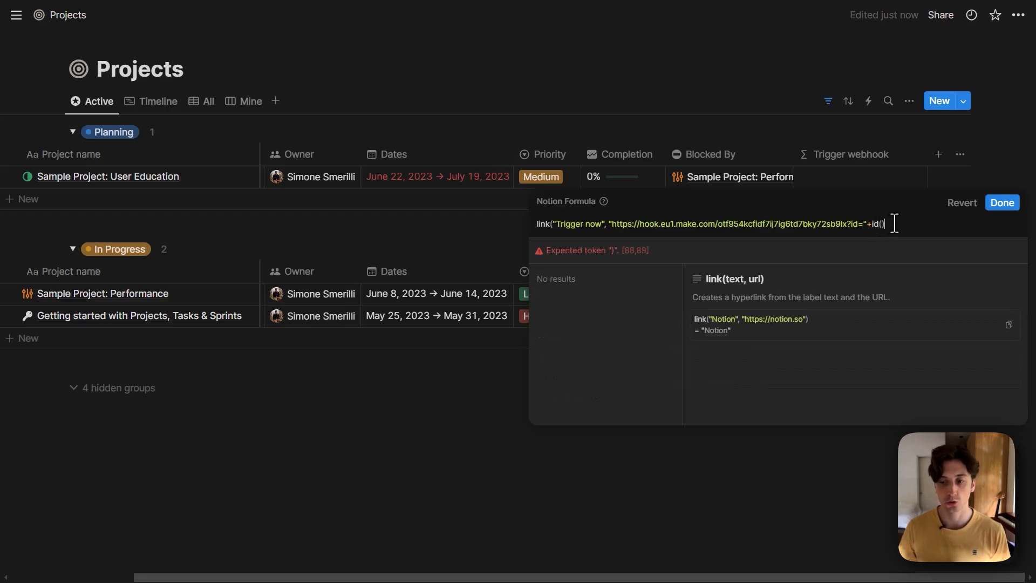
pyautogui.moveTo(342, 185)
pyautogui.write(')')
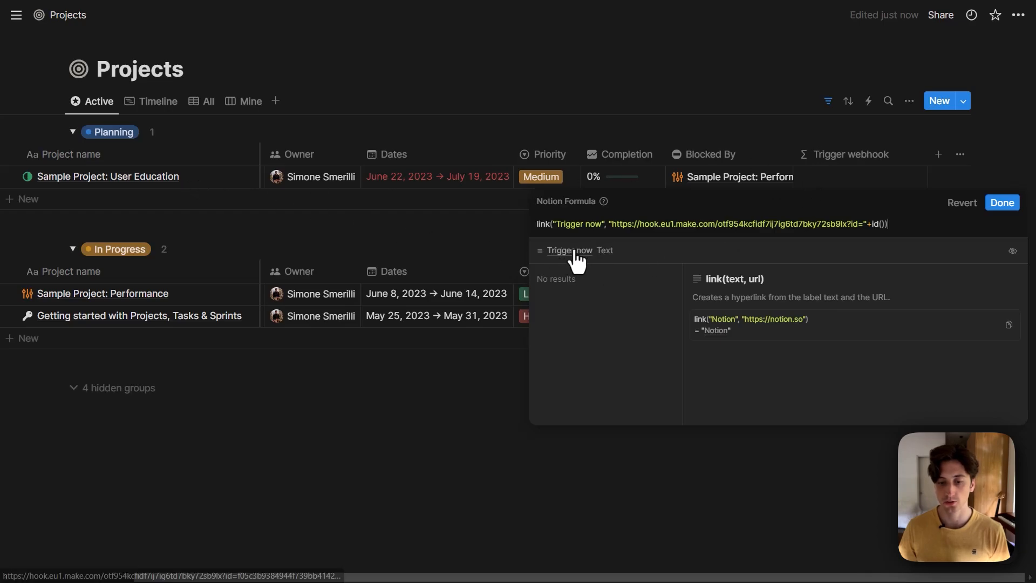
pyautogui.moveTo(587, 260)
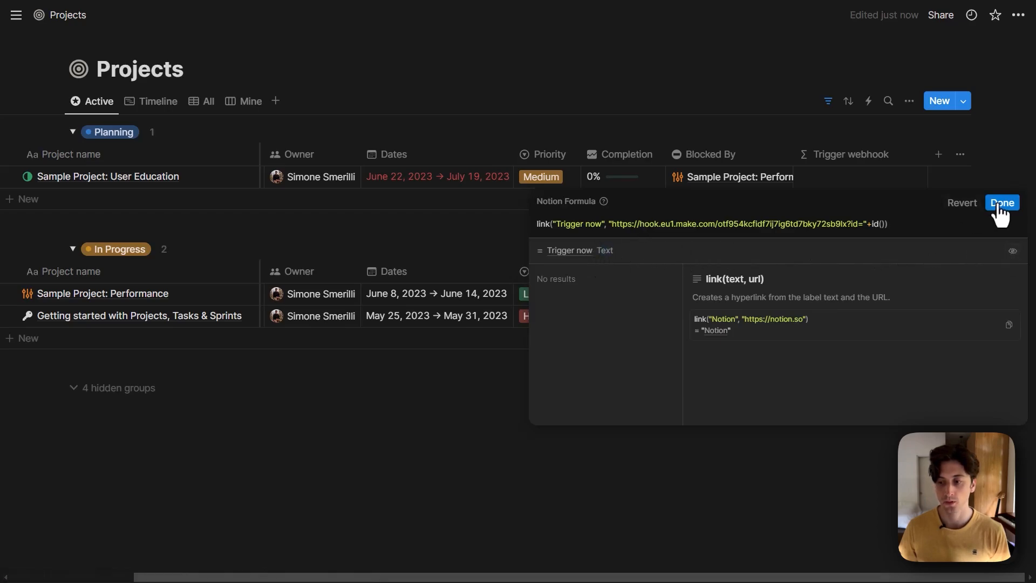
# - Save the formula, accept Make's determined webhook structure and store its output in a Tools variable
pyautogui.click(1002, 203)
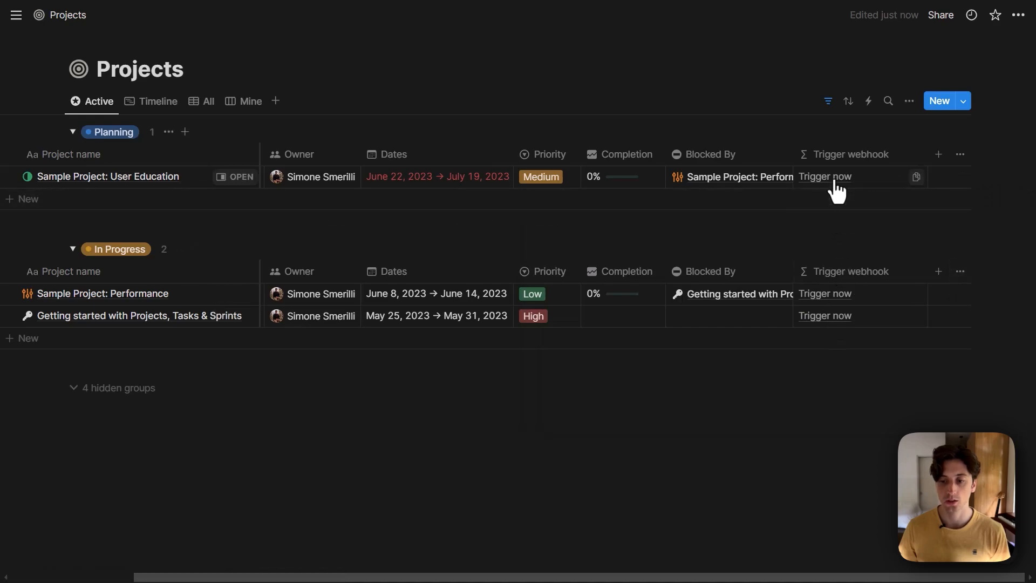
pyautogui.moveTo(763, 205)
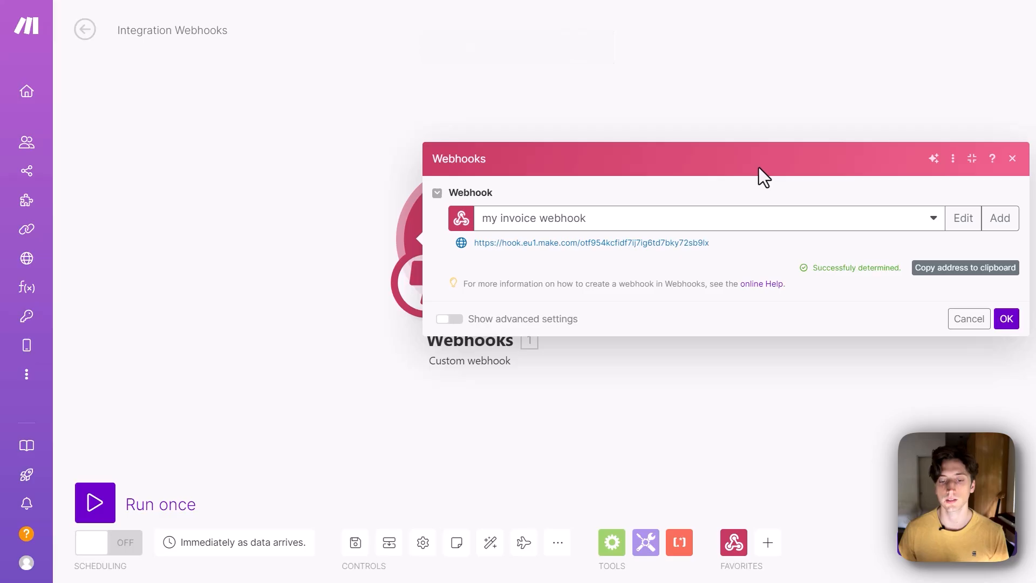
pyautogui.moveTo(814, 271)
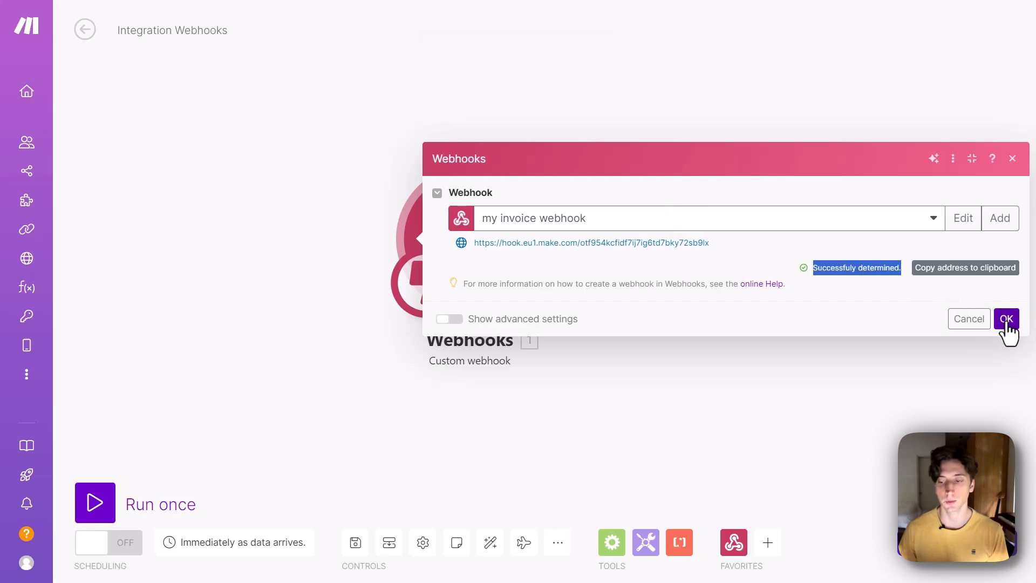
pyautogui.click(1005, 318)
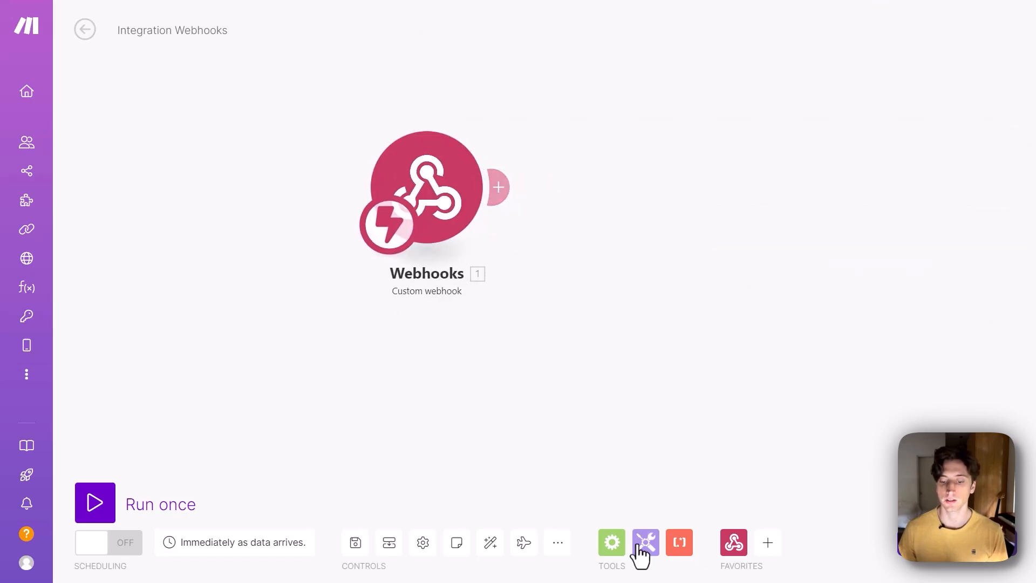
pyautogui.click(644, 543)
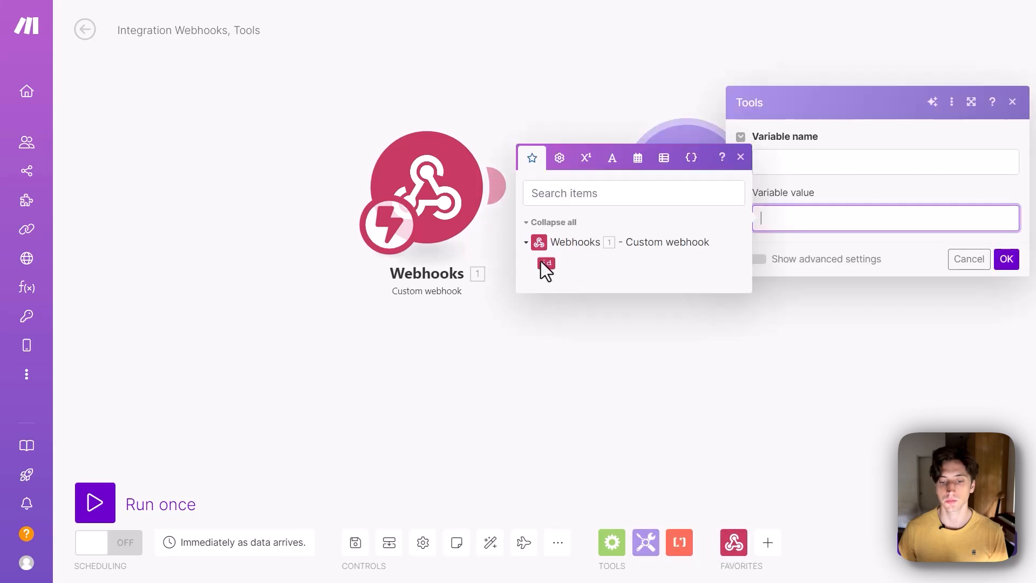
pyautogui.click(546, 263)
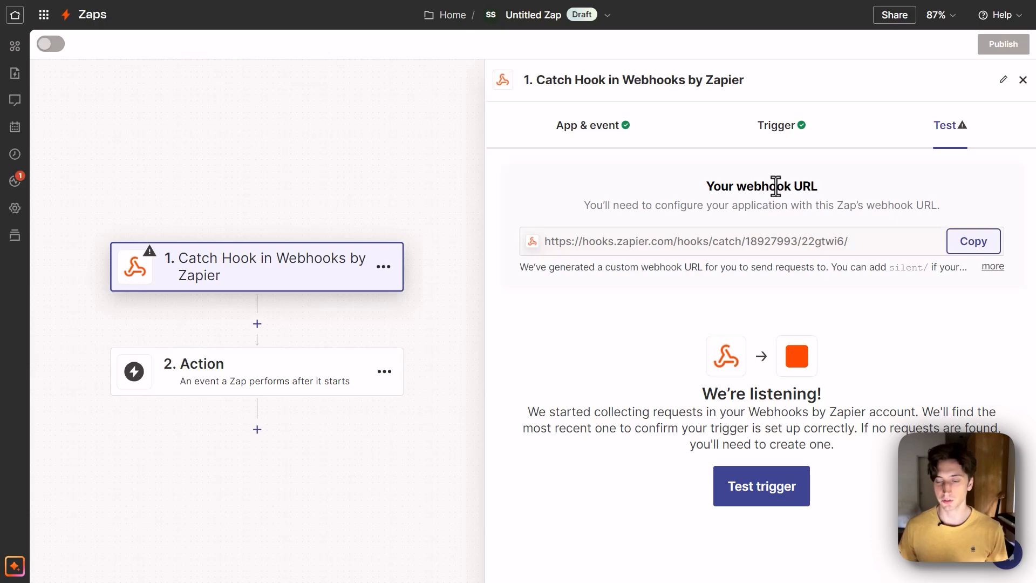
# - Point the Notion formula at the Zapier webhook URL and fire 'Trigger now' from the first project
pyautogui.click(973, 241)
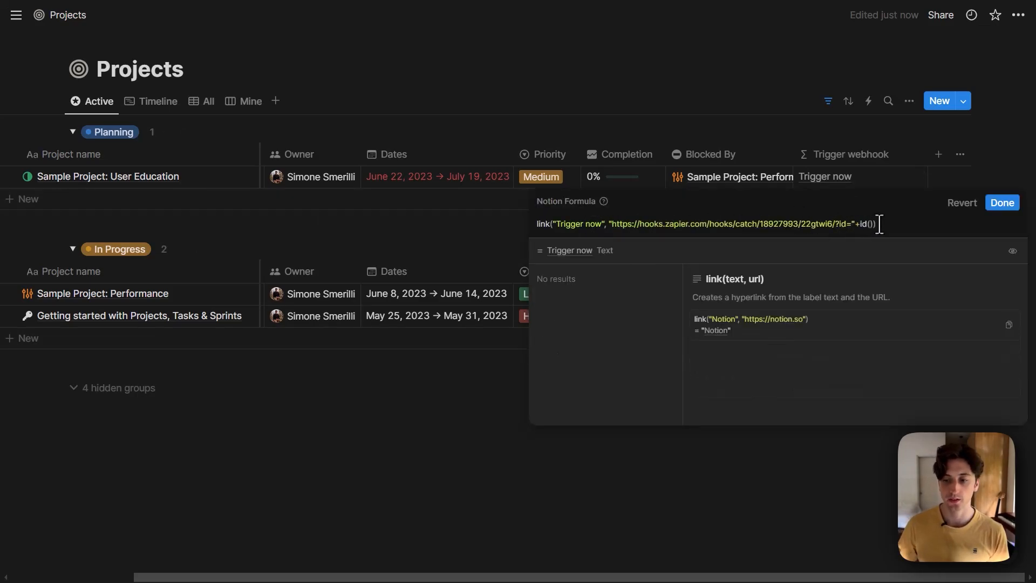
pyautogui.click(1002, 202)
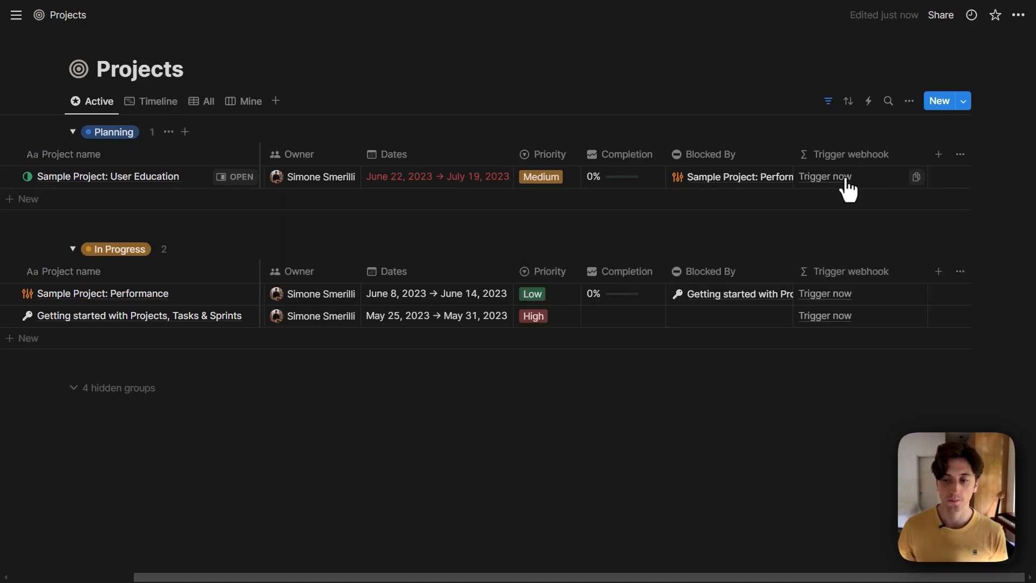
pyautogui.click(825, 176)
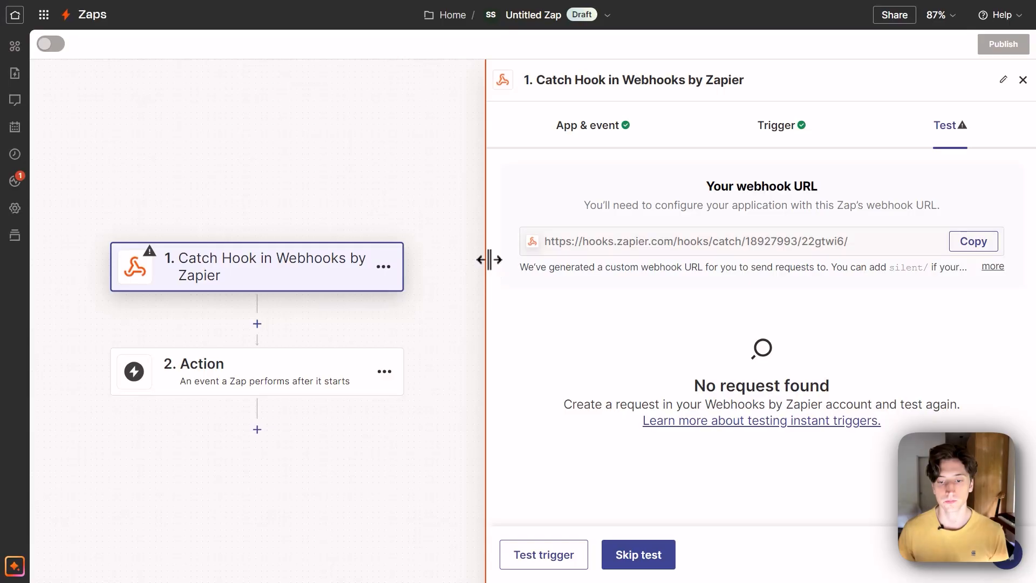
# - Test the Catch Hook trigger and highlight the received querystring id value
pyautogui.click(543, 555)
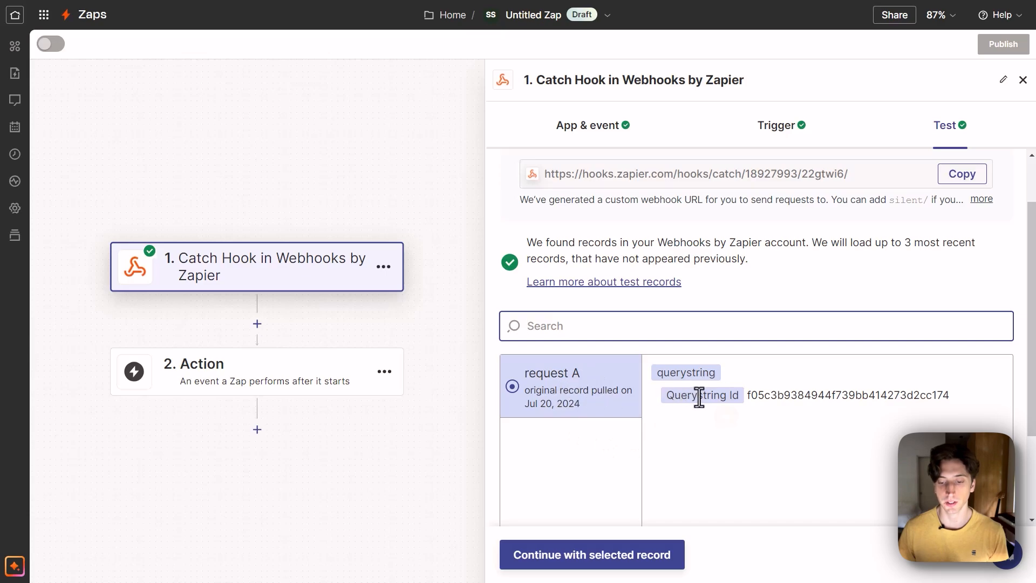
pyautogui.moveTo(747, 395); pyautogui.dragTo(820, 395)
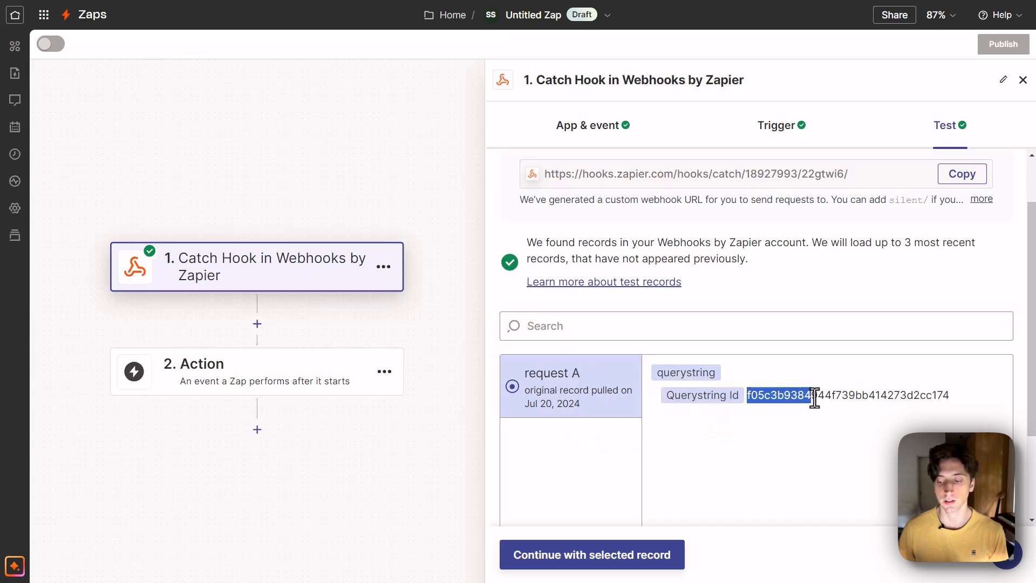
pyautogui.moveTo(814, 395); pyautogui.dragTo(948, 396)
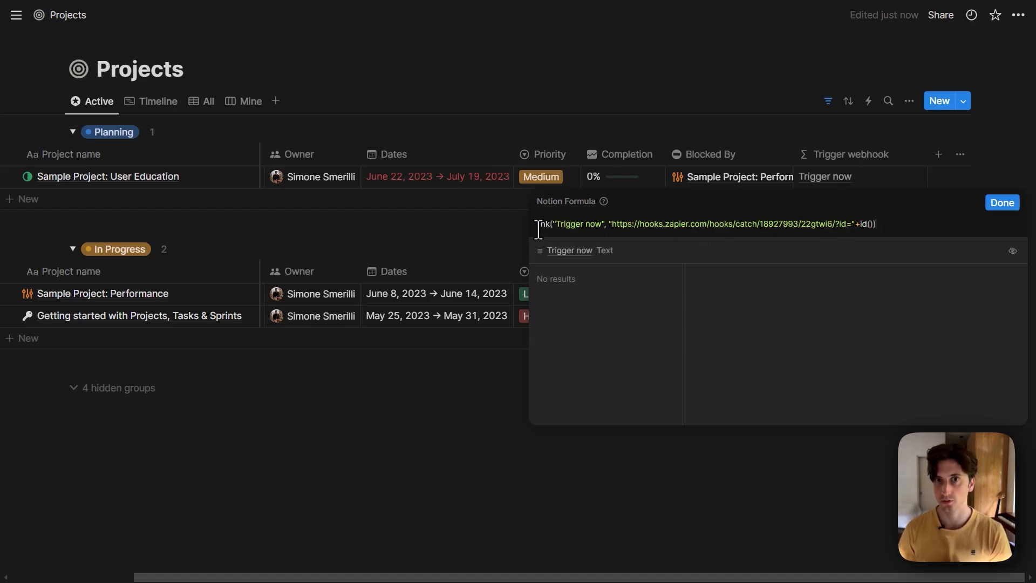
# - Wrap the link formula in ifs(Priority == "High", ...) so only High projects show it
pyautogui.click(1002, 202)
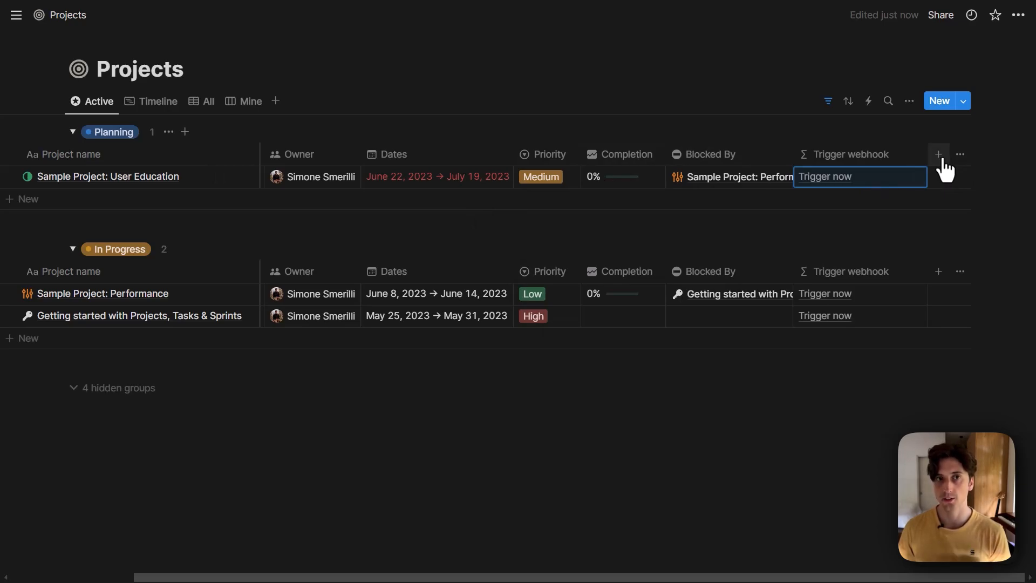
pyautogui.moveTo(882, 190)
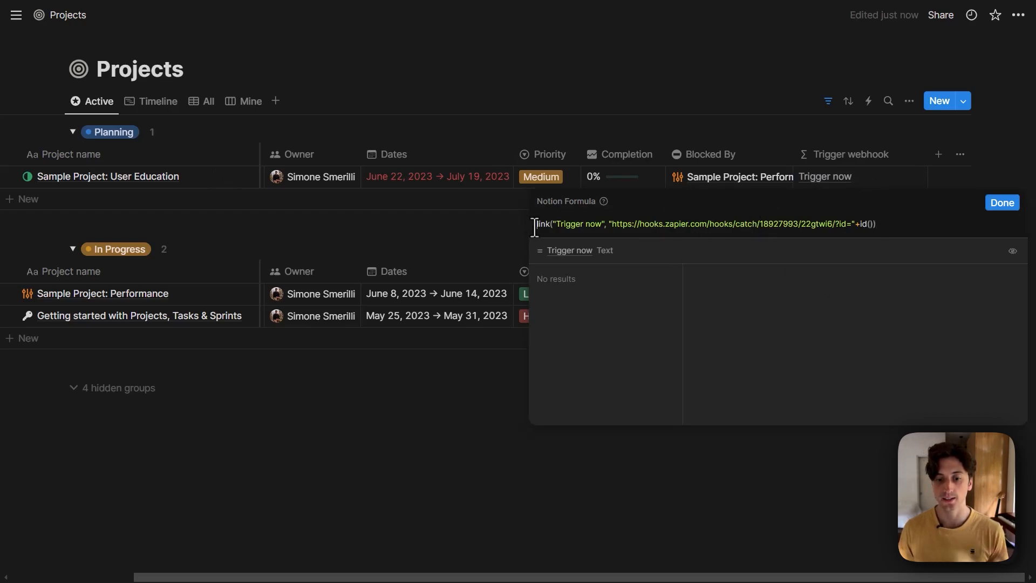
pyautogui.click(538, 223)
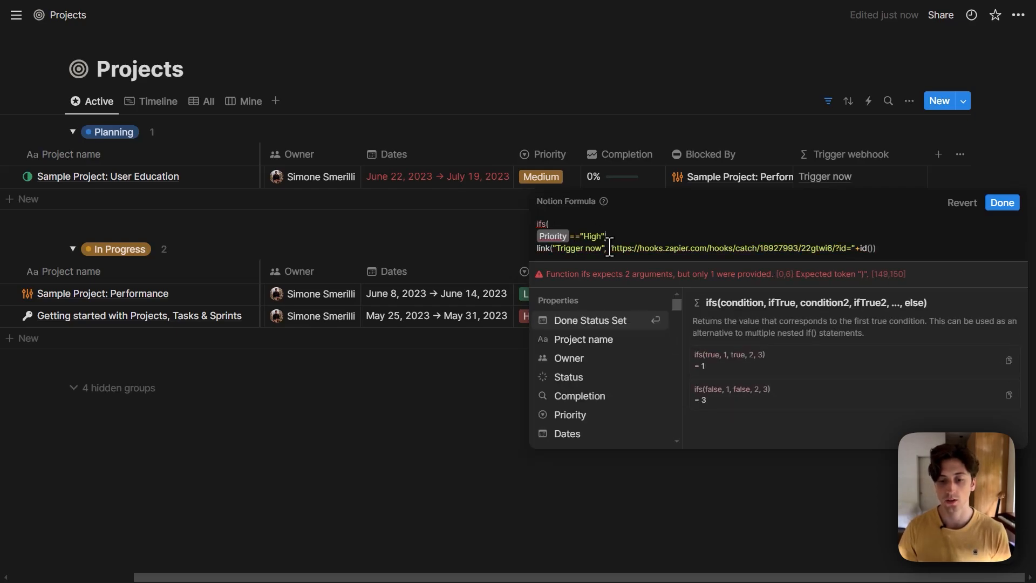
pyautogui.write(')')
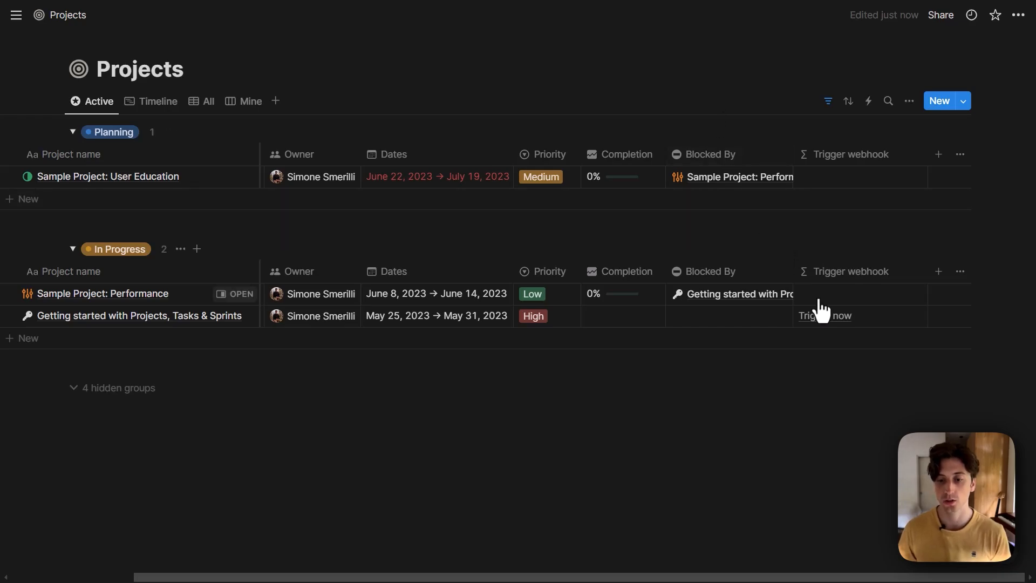
# - Start appending a "&pri" priority query parameter after id() in the webhook link
pyautogui.click(540, 294)
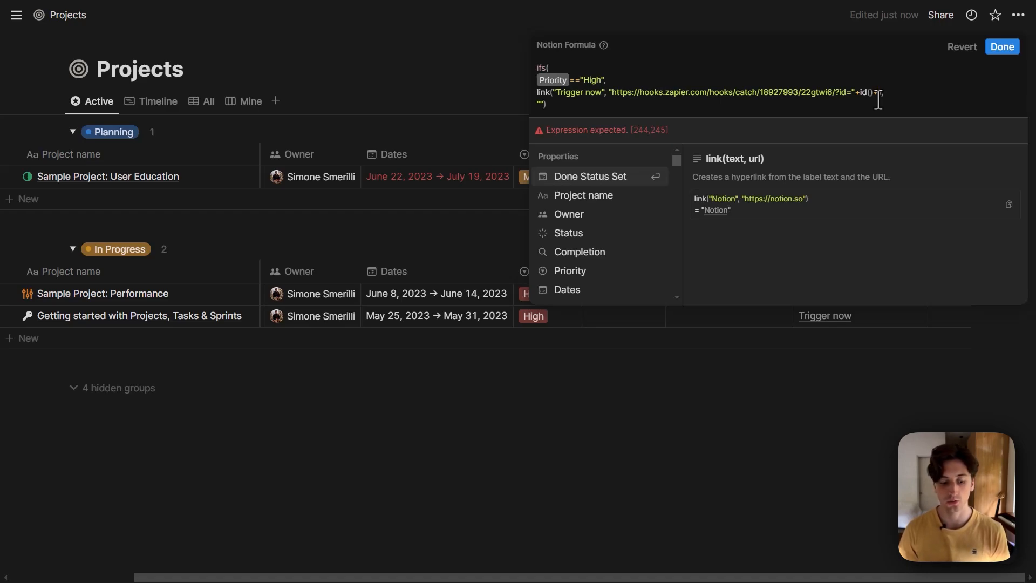
pyautogui.write('&pri')
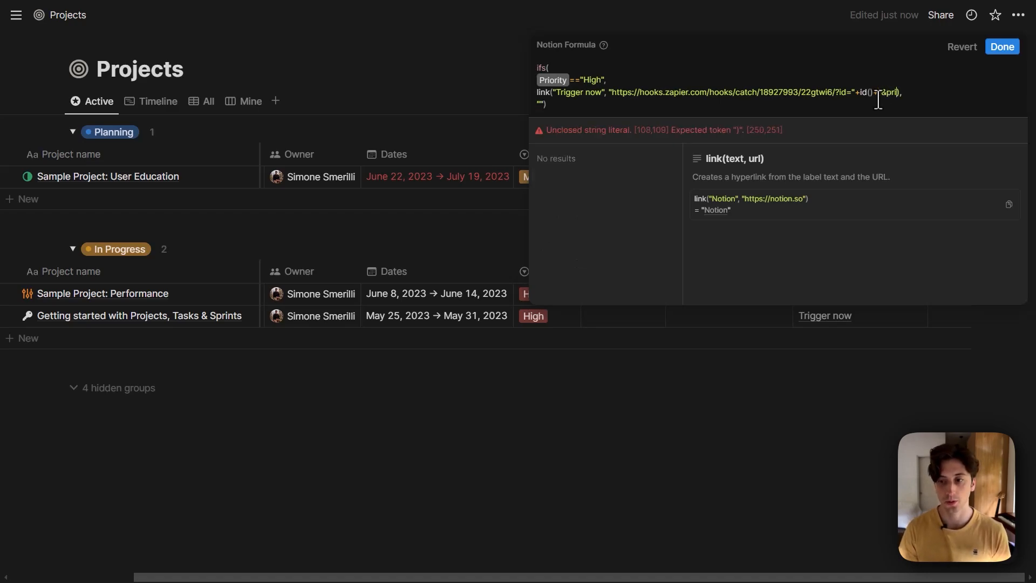